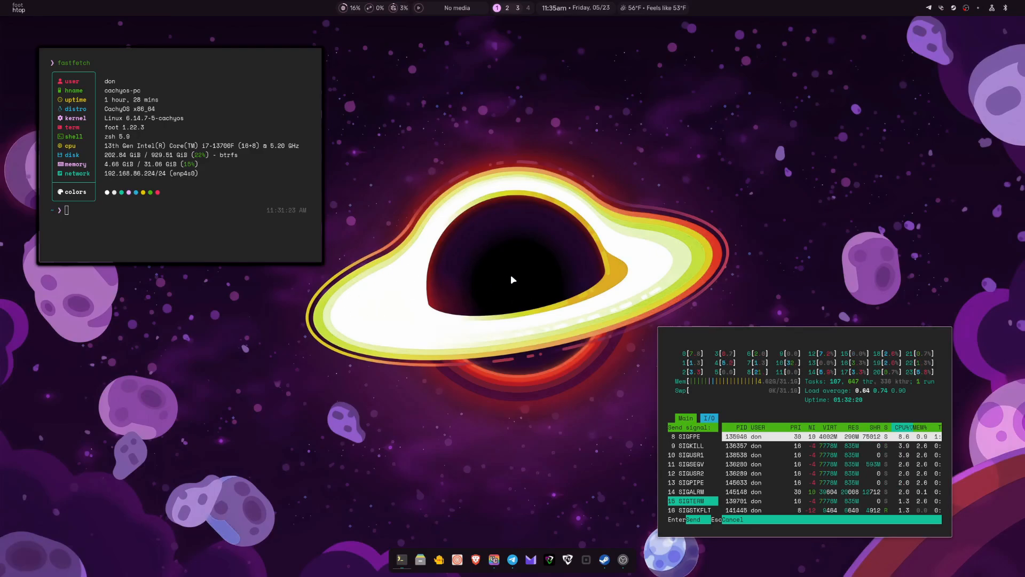
mouse_move(516, 316)
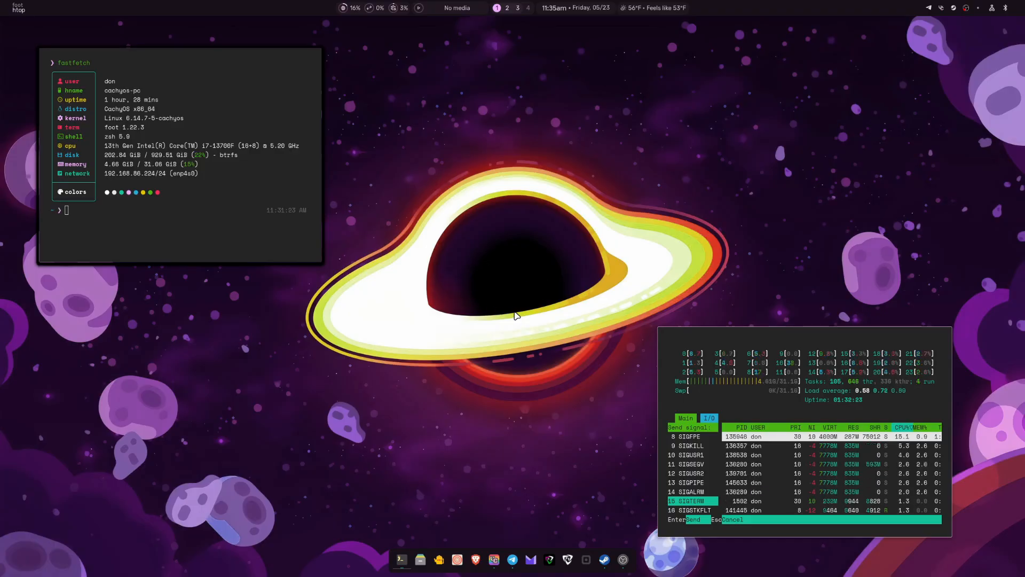
mouse_move(617, 312)
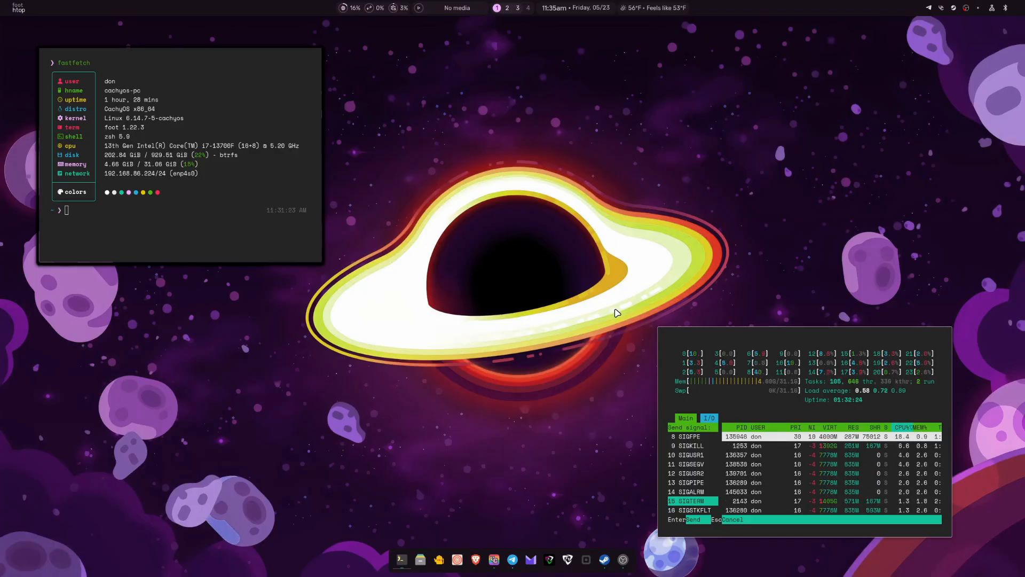
mouse_move(527, 276)
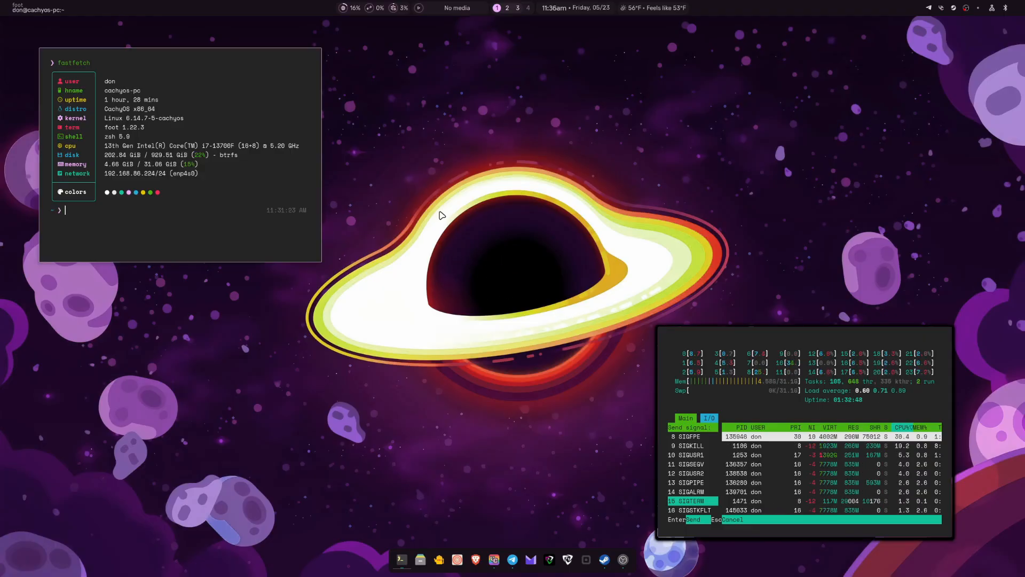
mouse_move(519, 161)
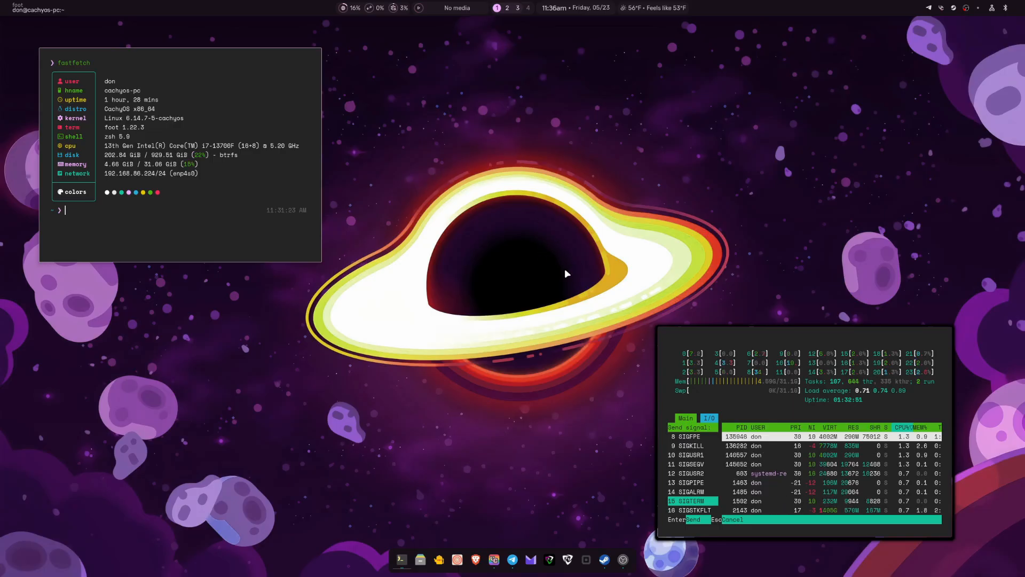
mouse_move(531, 274)
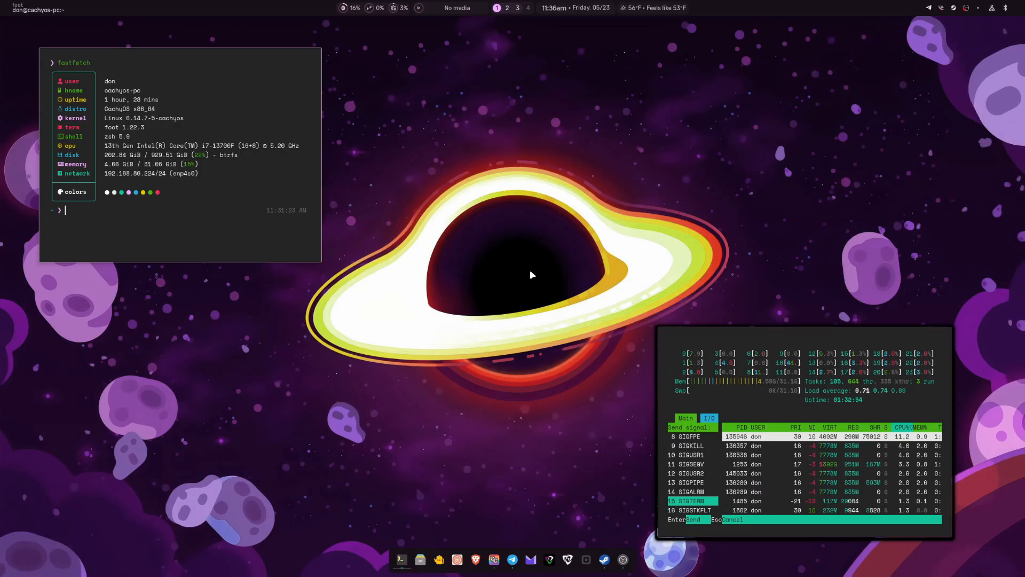
mouse_move(468, 275)
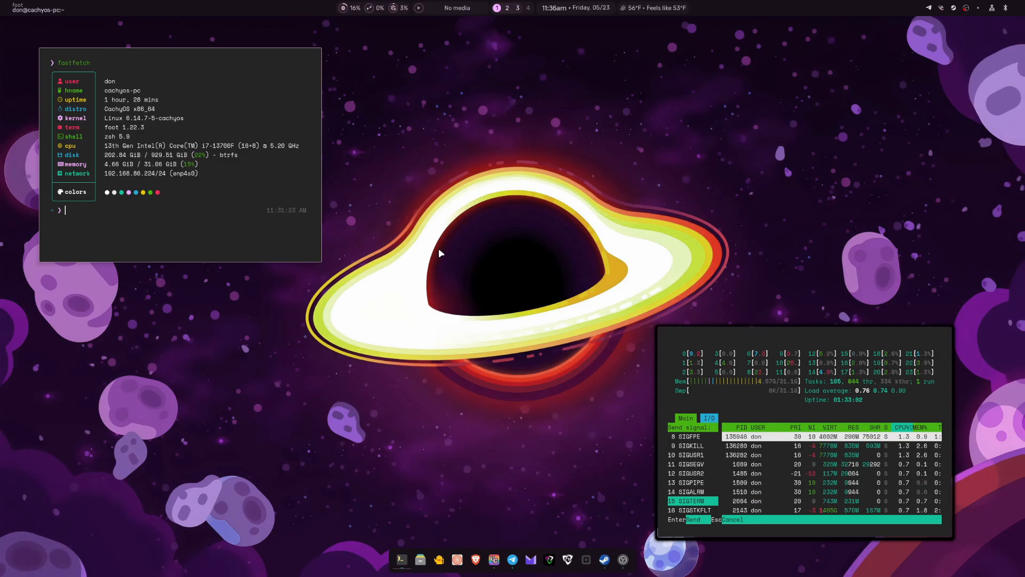
mouse_move(533, 235)
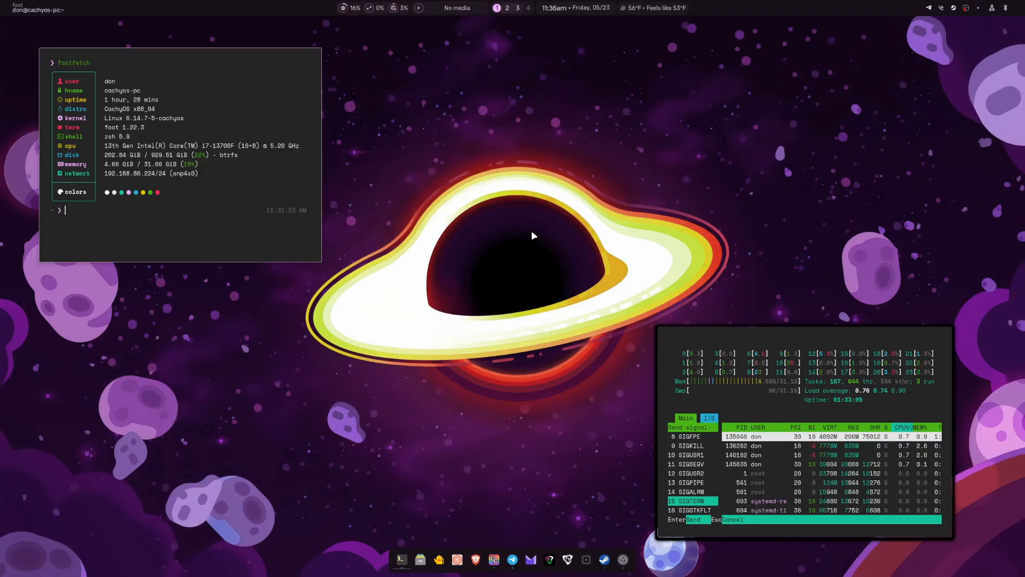
mouse_move(493, 245)
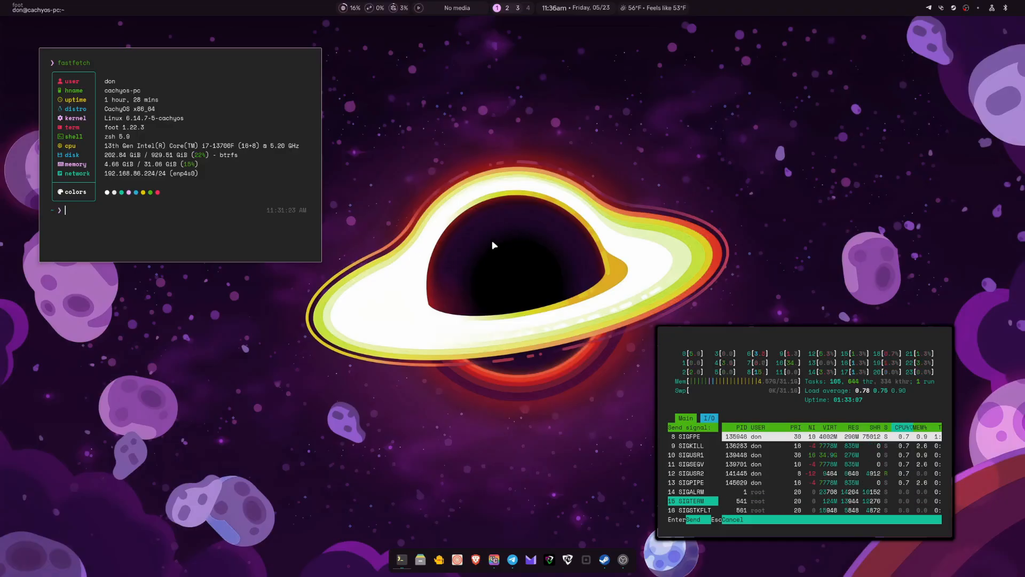
mouse_move(542, 178)
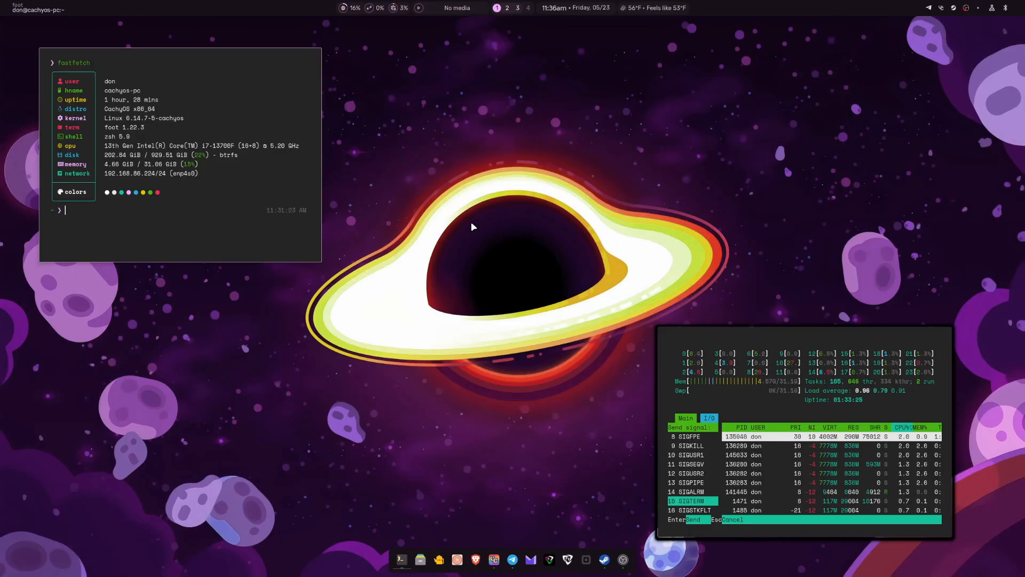
mouse_move(516, 327)
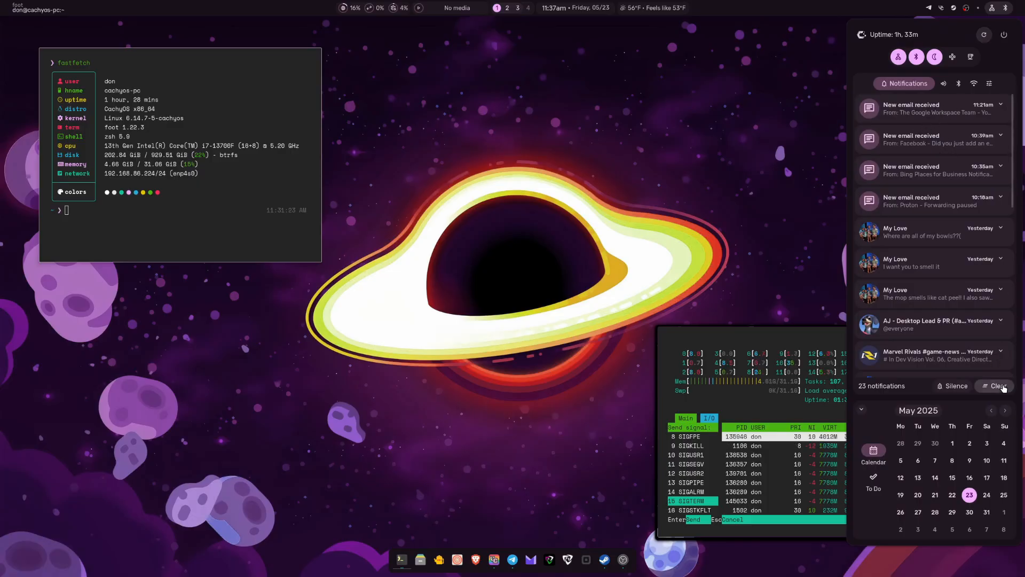
Step: Clear the 23 notifications, then step through the Audio, Bluetooth, Wi-Fi and Quick config tabs
click(1001, 386)
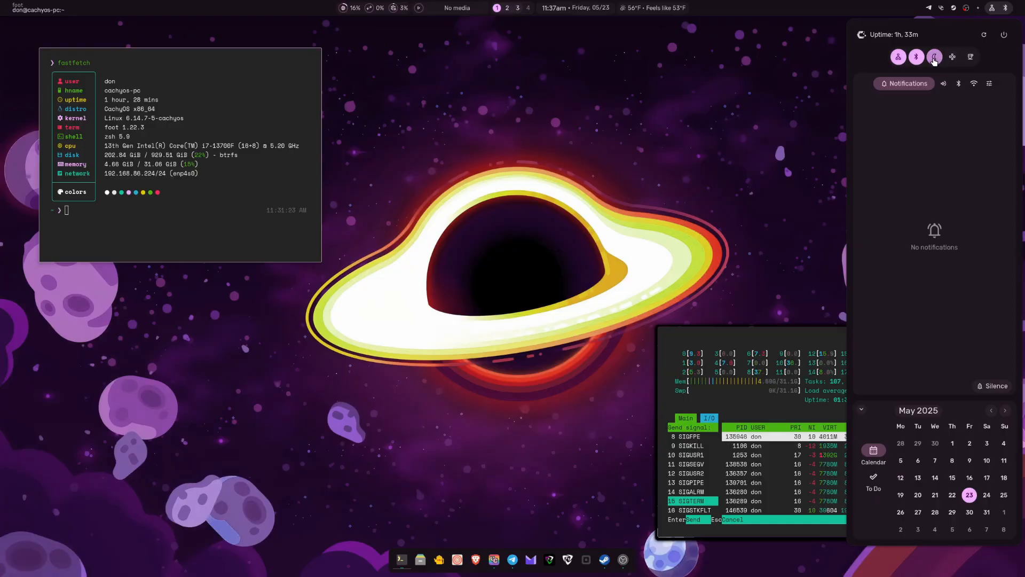
mouse_move(934, 56)
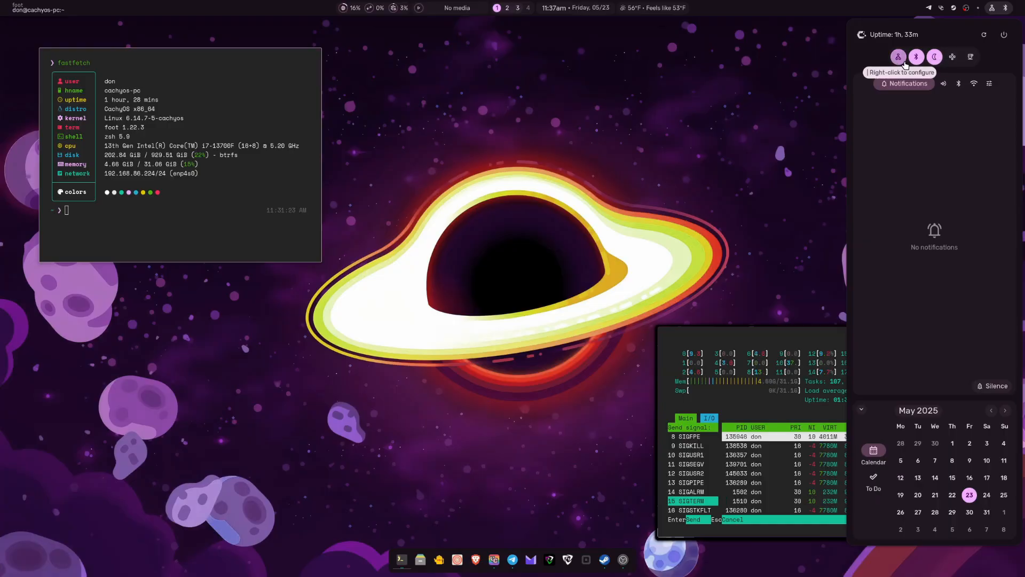
mouse_move(970, 57)
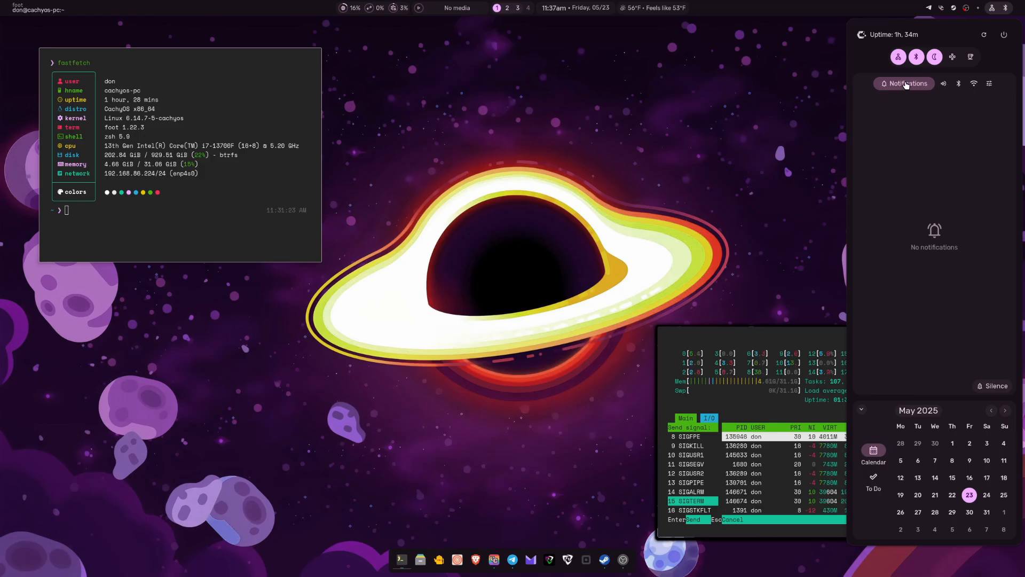
click(943, 84)
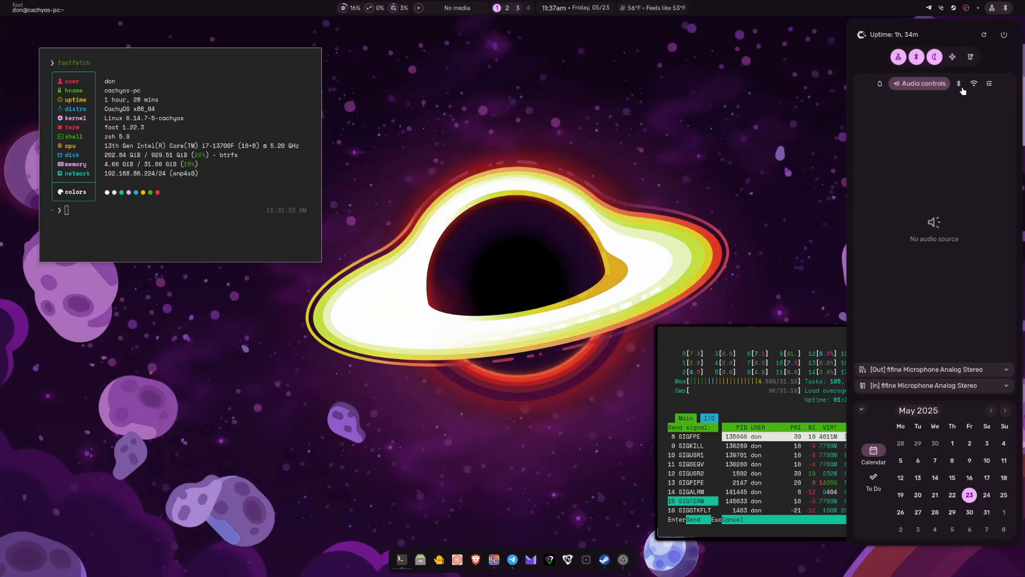
click(958, 84)
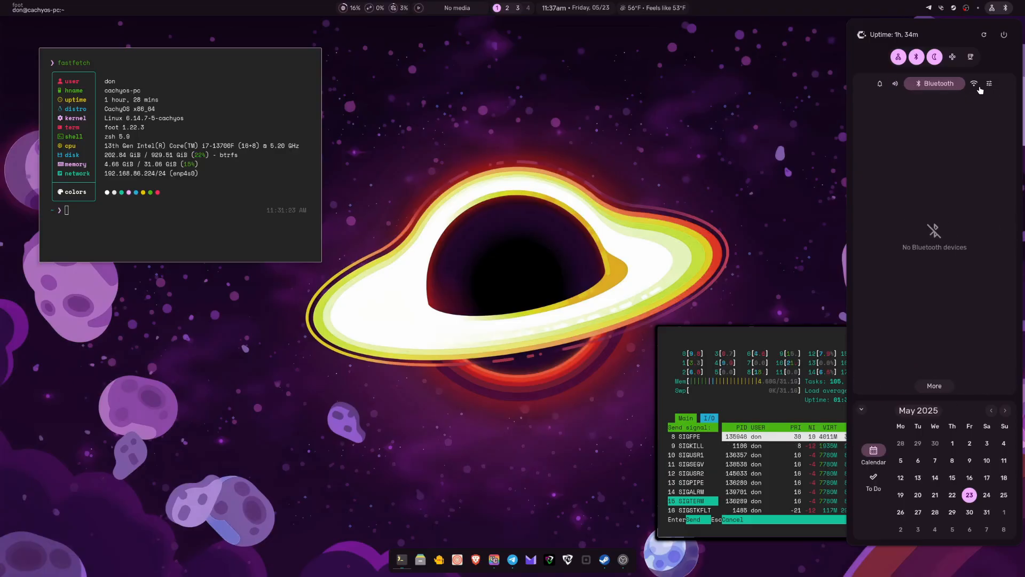
click(973, 84)
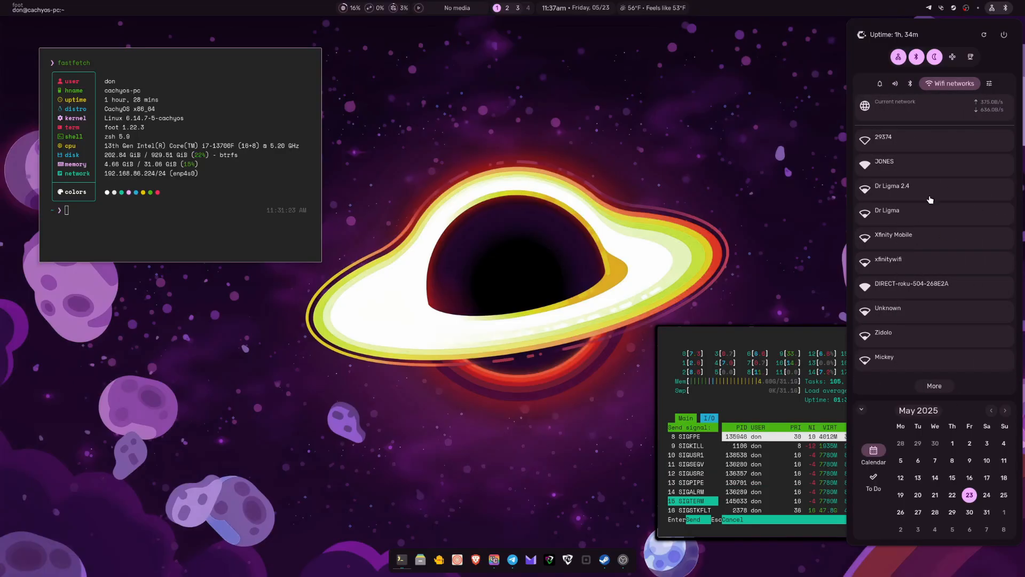
click(988, 84)
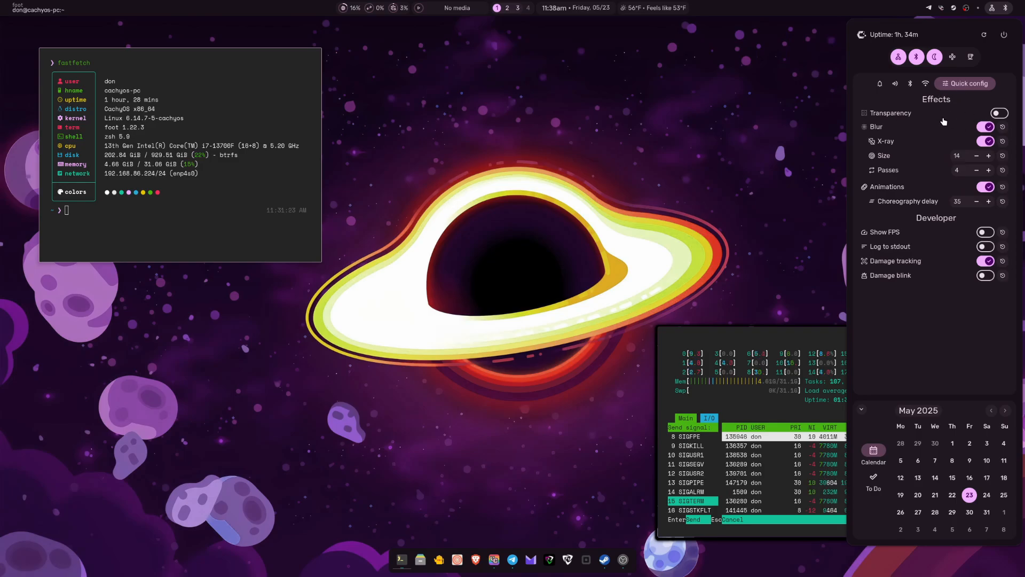
mouse_move(922, 176)
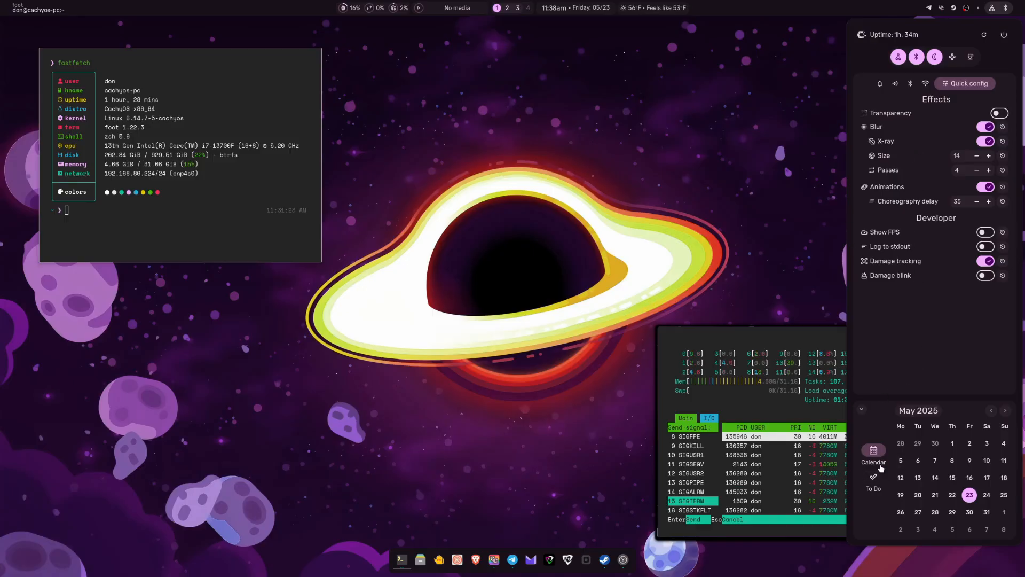
Step: View the empty To Do list, return to Calendar, then reselect the Notifications tab
click(873, 476)
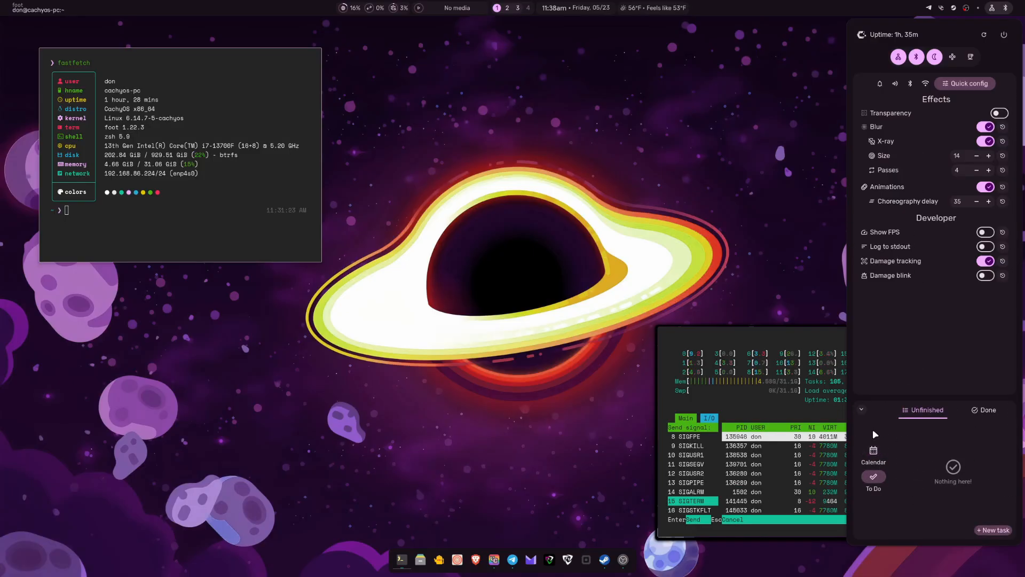
click(873, 452)
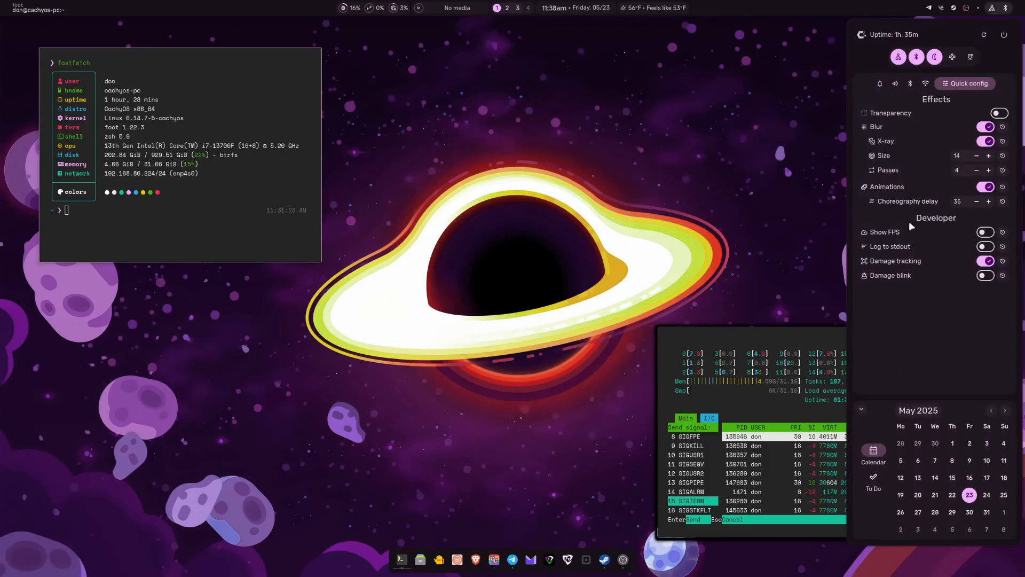
click(905, 84)
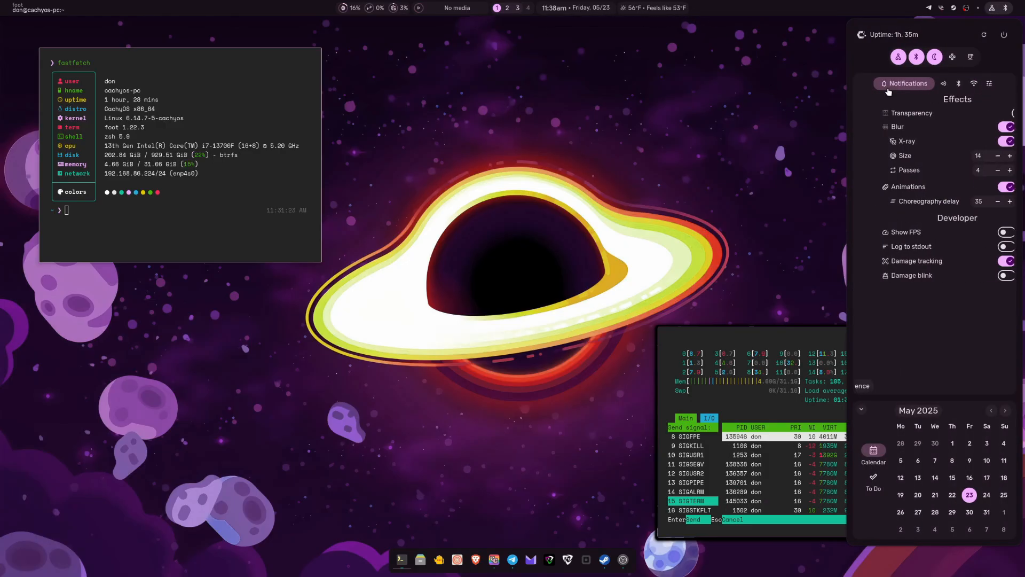
click(905, 83)
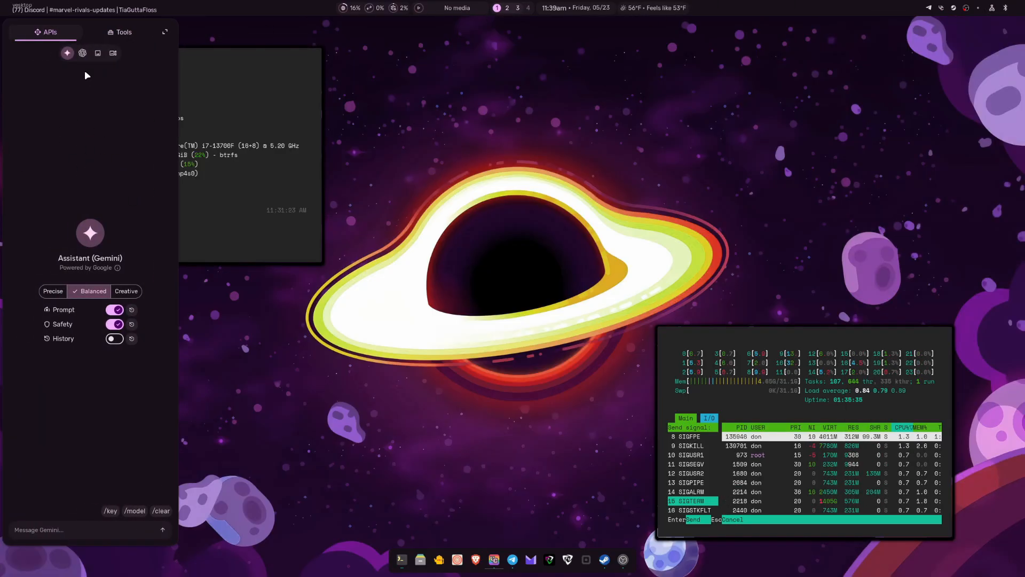
mouse_move(97, 157)
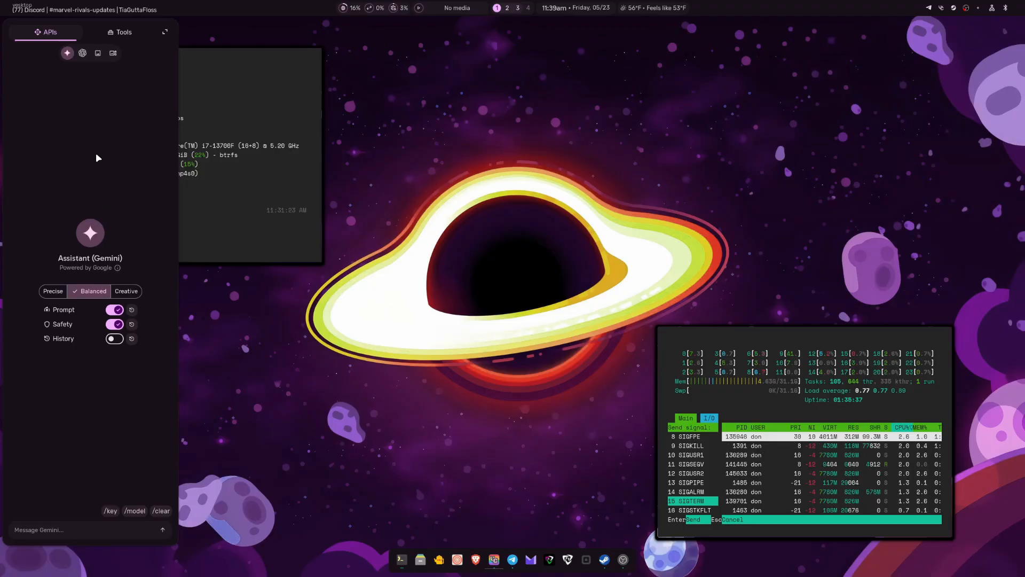
mouse_move(101, 288)
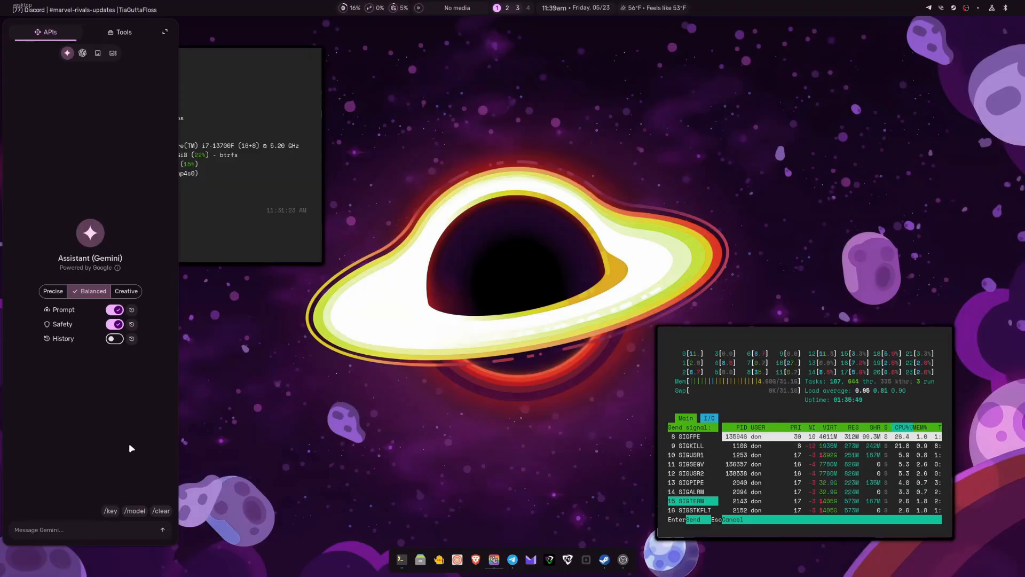
mouse_move(77, 317)
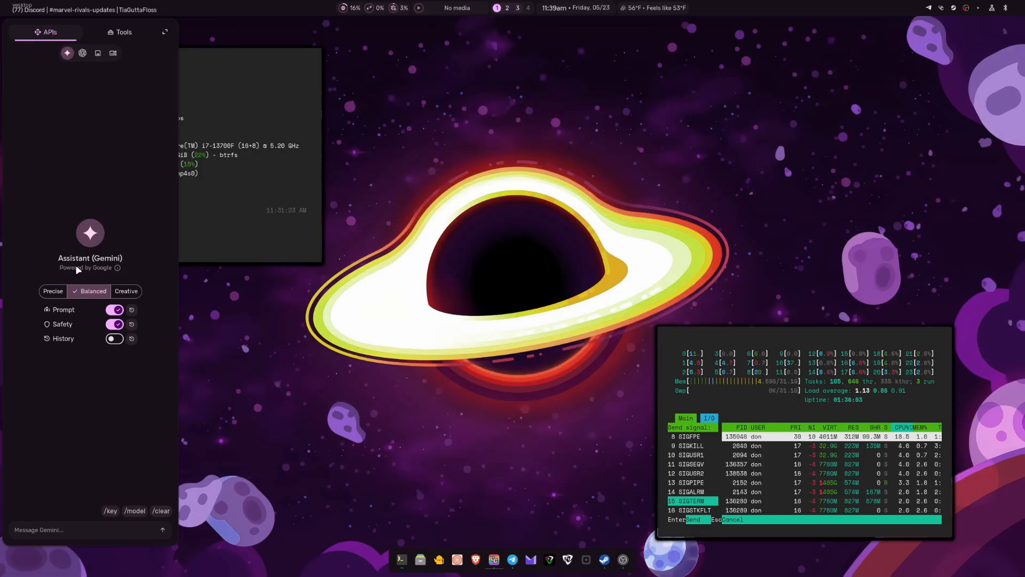
Step: Switch the assistant to GPT and show the OpenAI, Ollama and OpenRouter providers
click(82, 53)
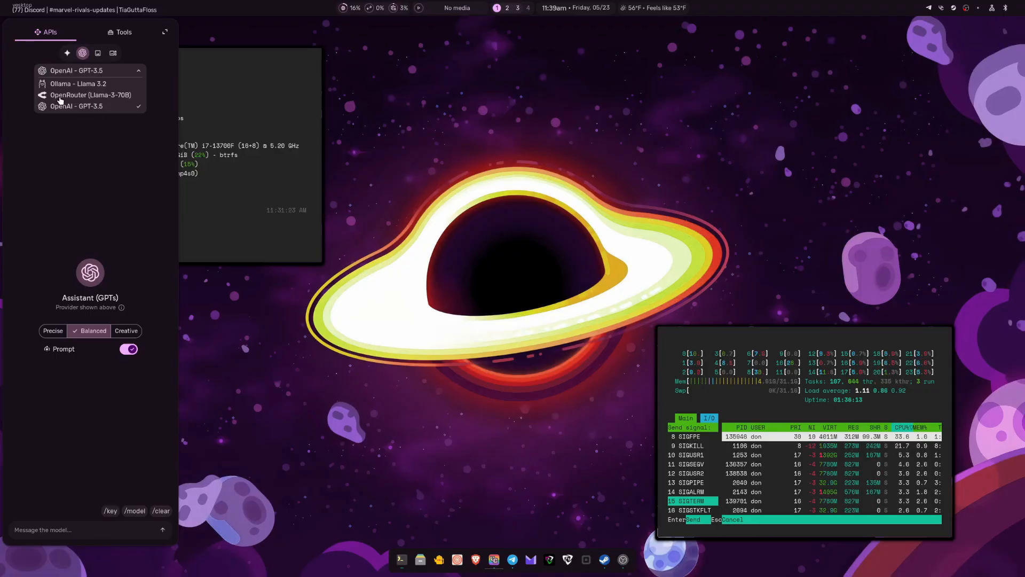
mouse_move(91, 98)
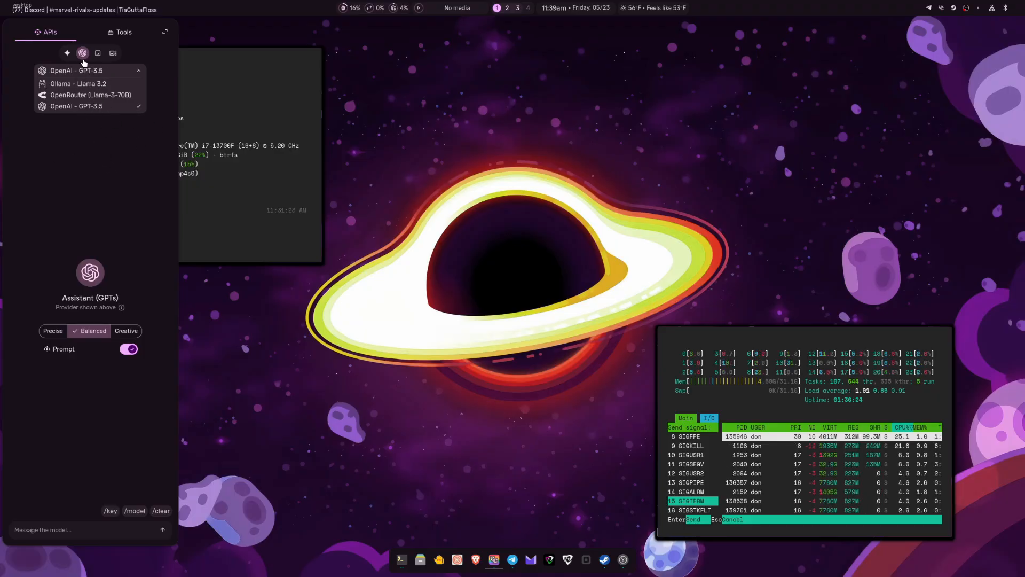
click(66, 52)
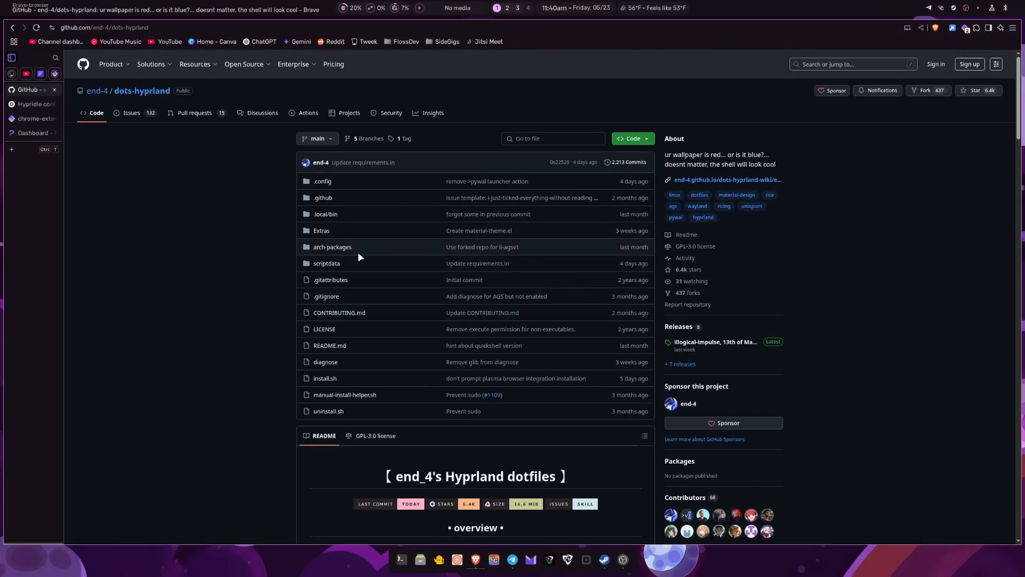
mouse_move(210, 281)
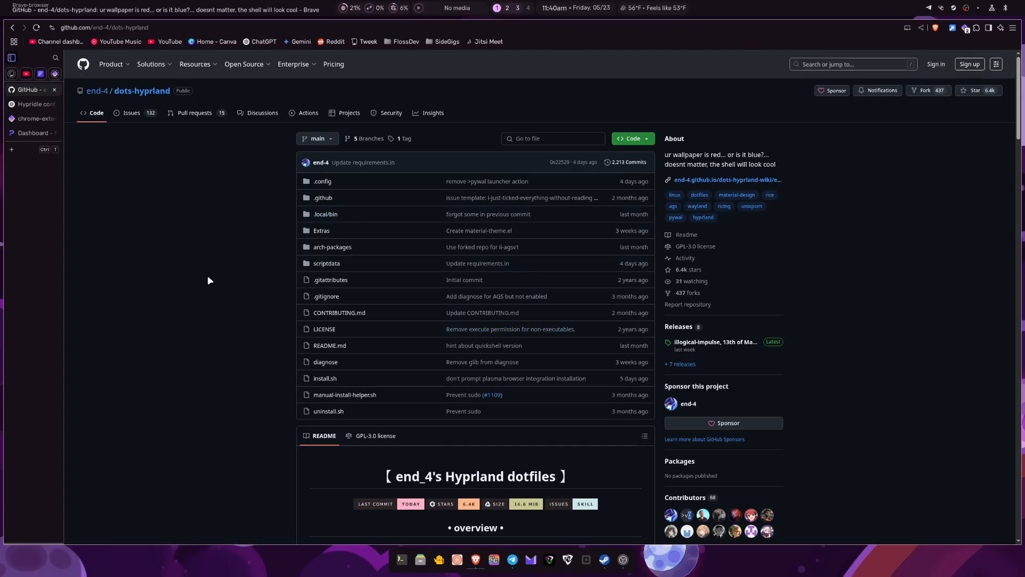
mouse_move(215, 314)
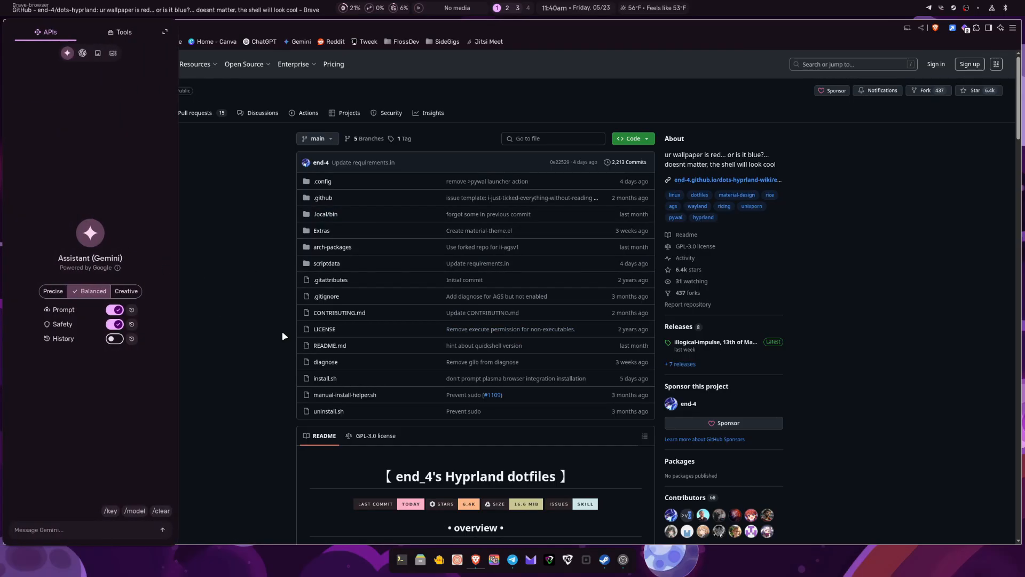
mouse_move(127, 220)
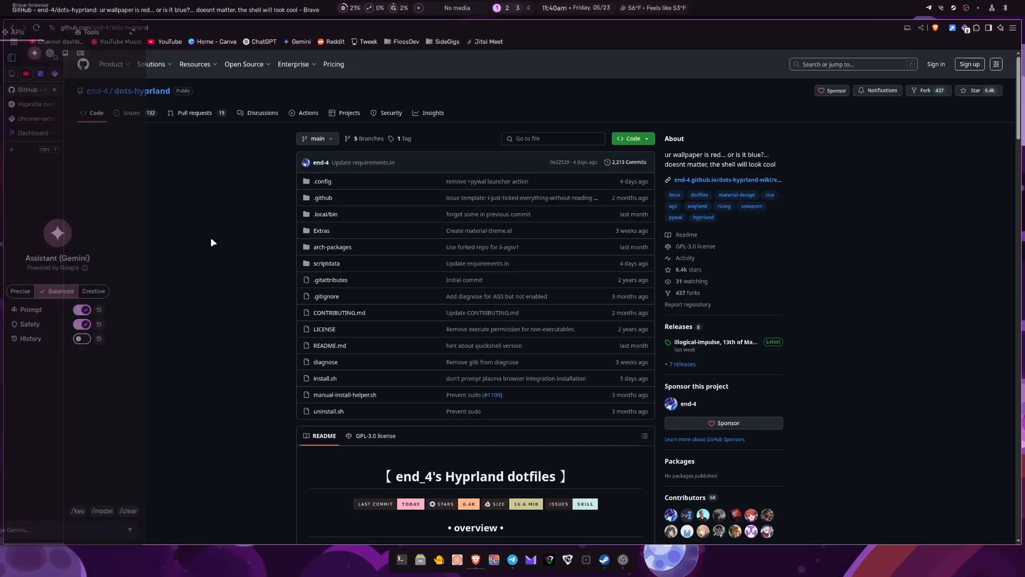
Step: Toggle the Gemini assistant sidebar open over the dots-hyprland repository page
text(adfa)
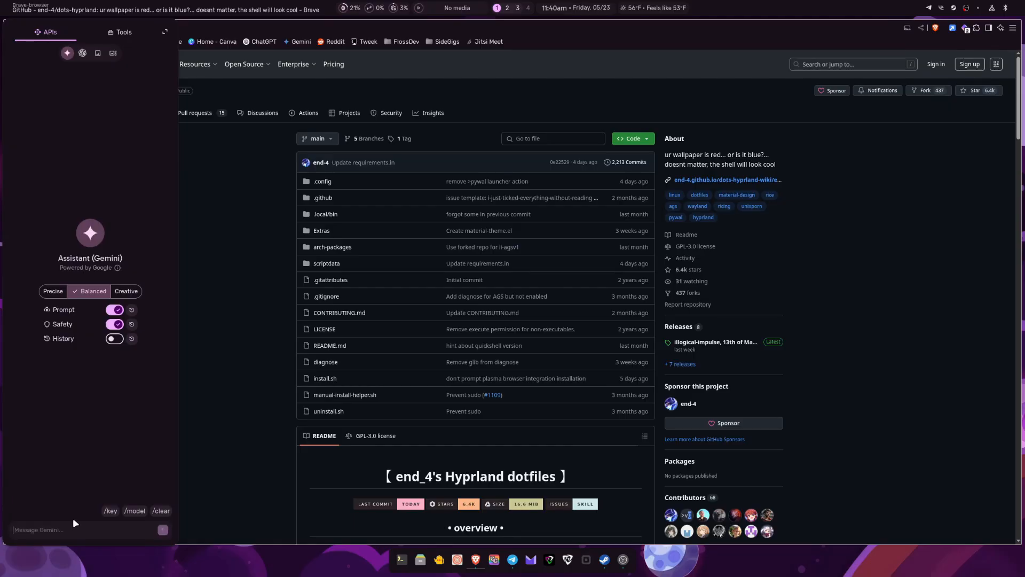
mouse_move(224, 292)
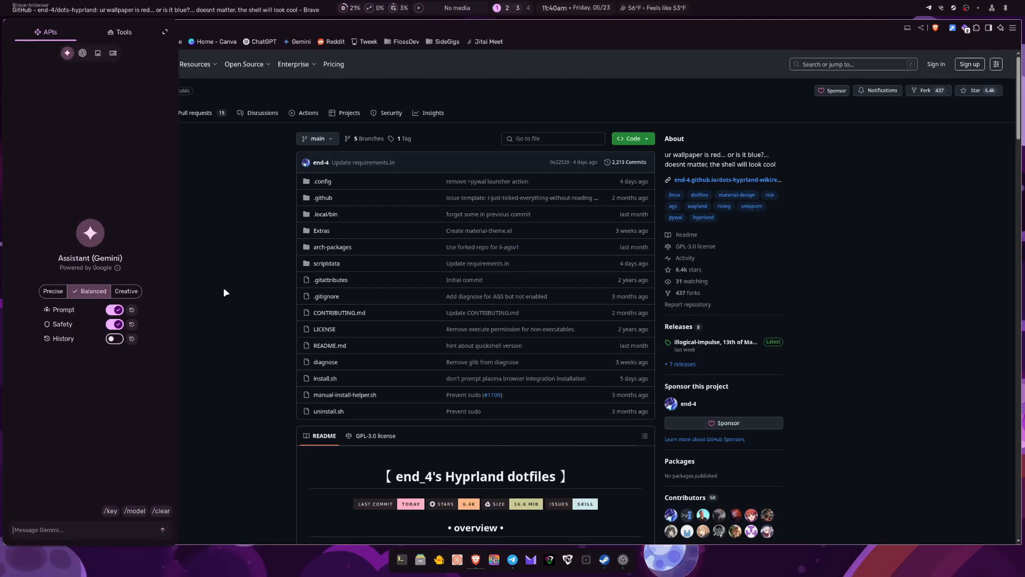
mouse_move(398, 374)
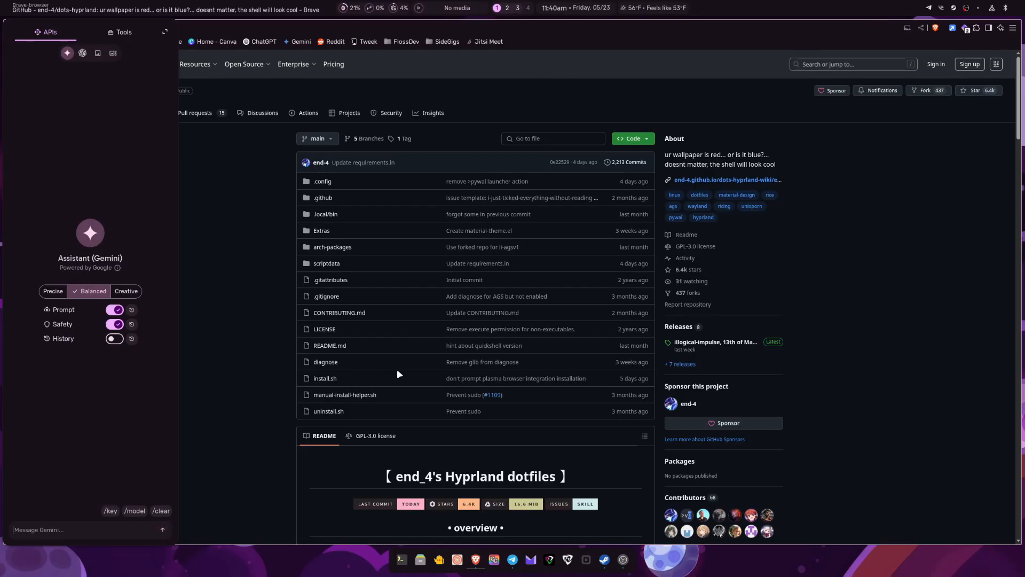
mouse_move(513, 288)
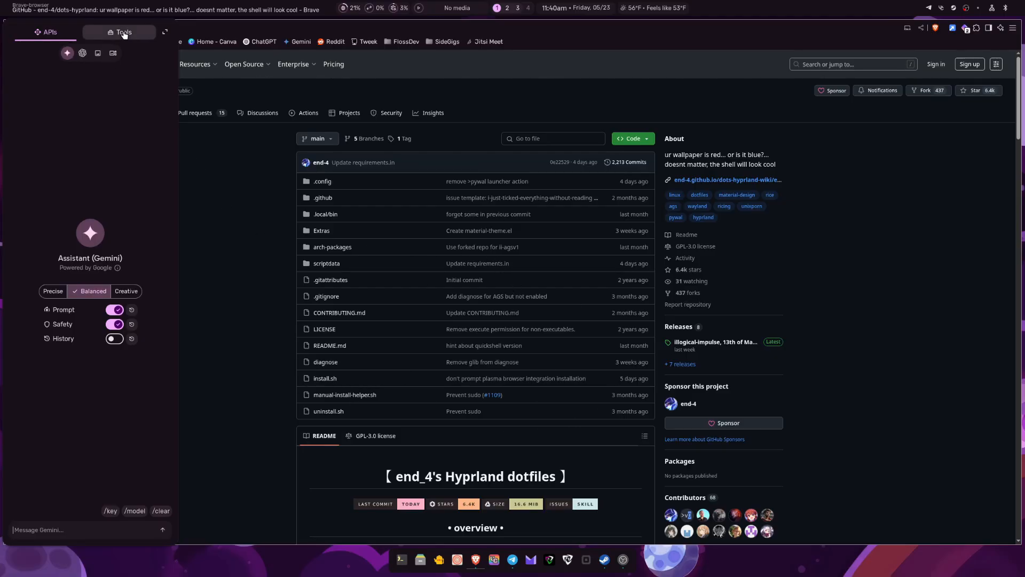
Step: Show the left sidebar's Tools page with quick scripts, conversions and colour picker
click(123, 32)
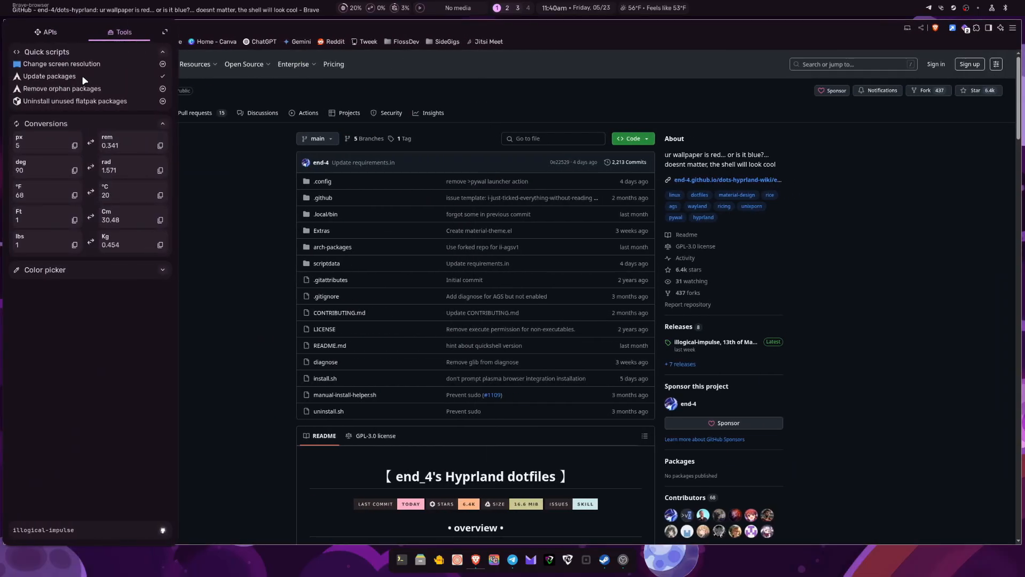
mouse_move(117, 97)
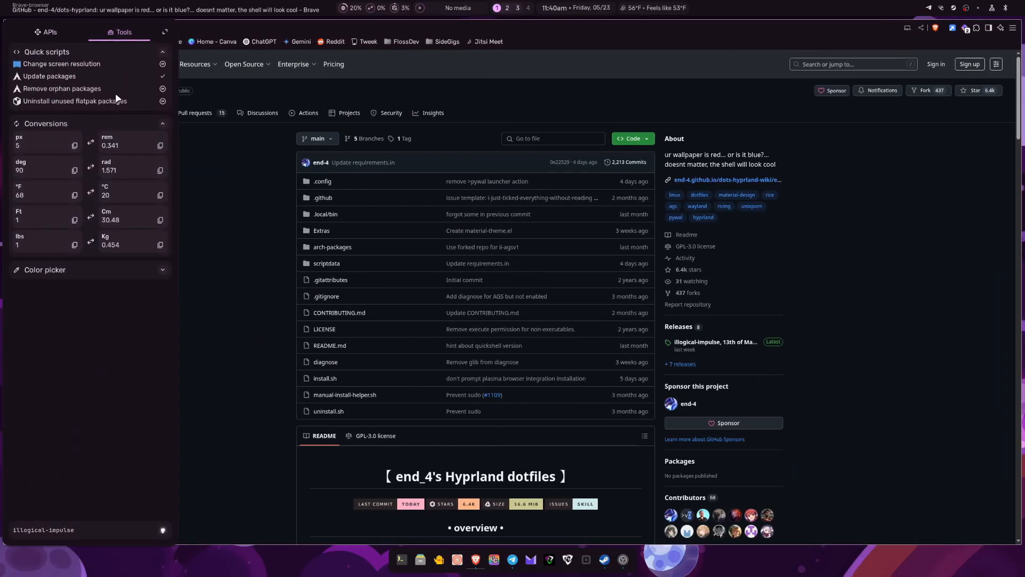
mouse_move(139, 106)
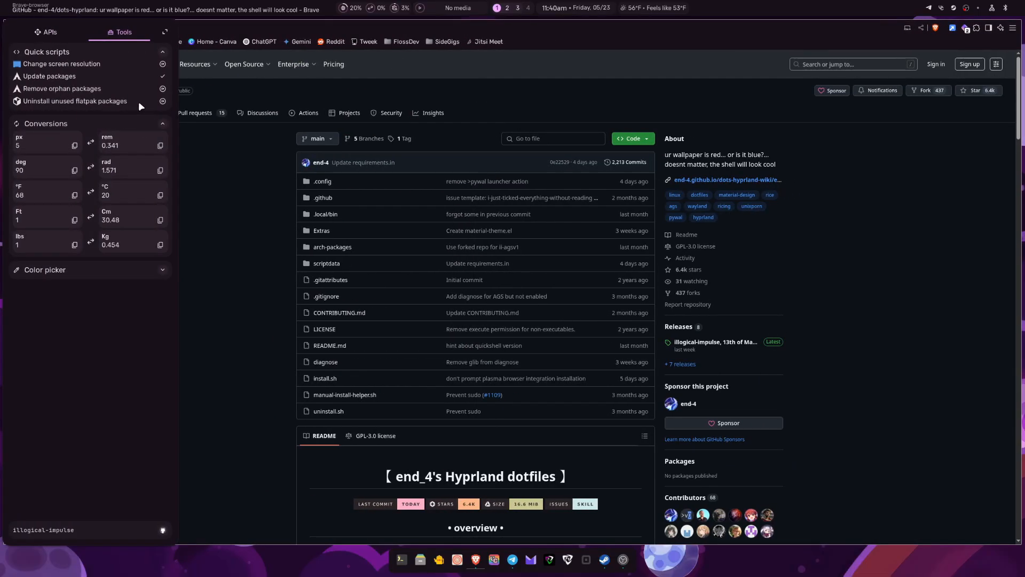
mouse_move(110, 172)
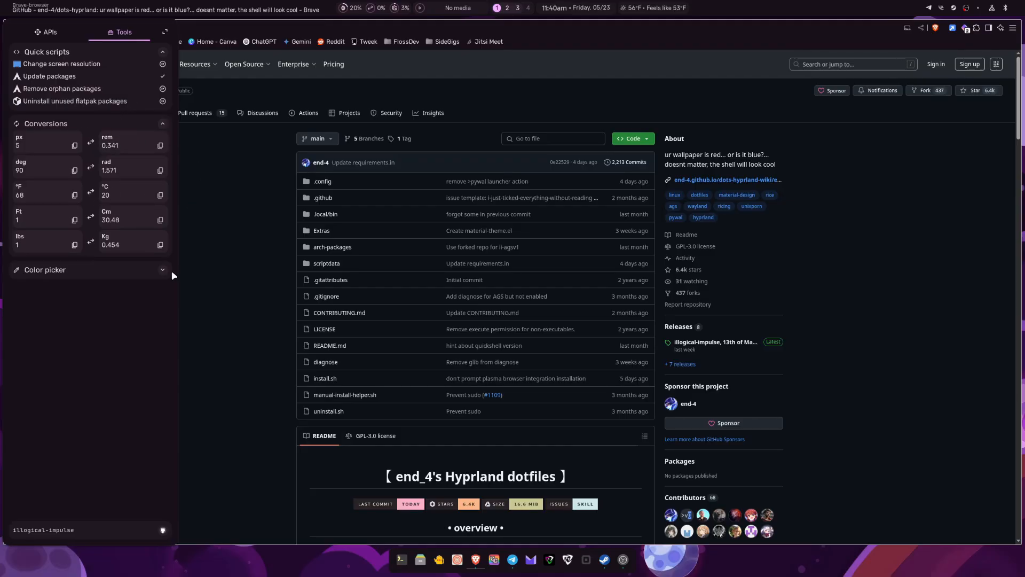
click(44, 269)
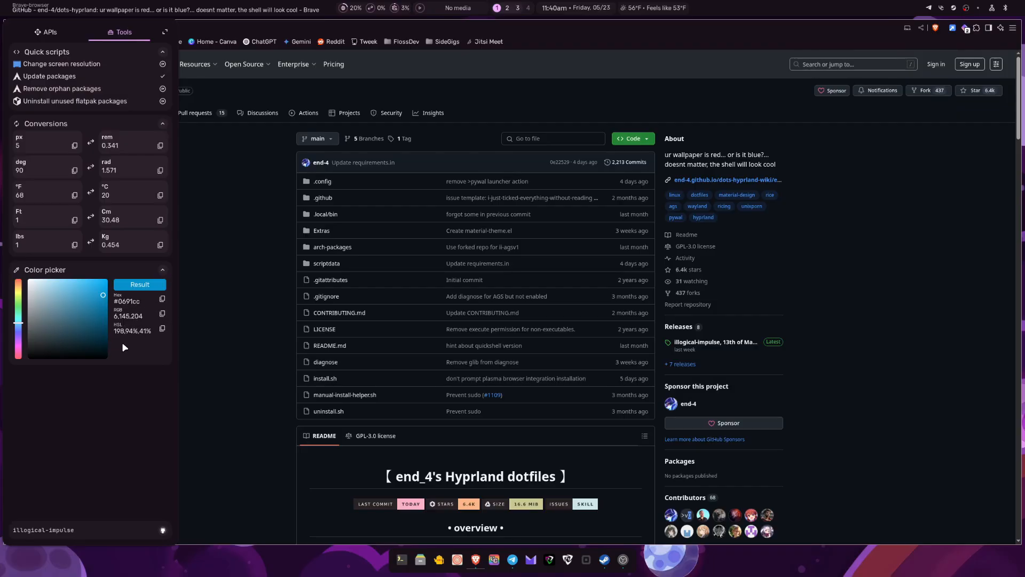
mouse_move(179, 279)
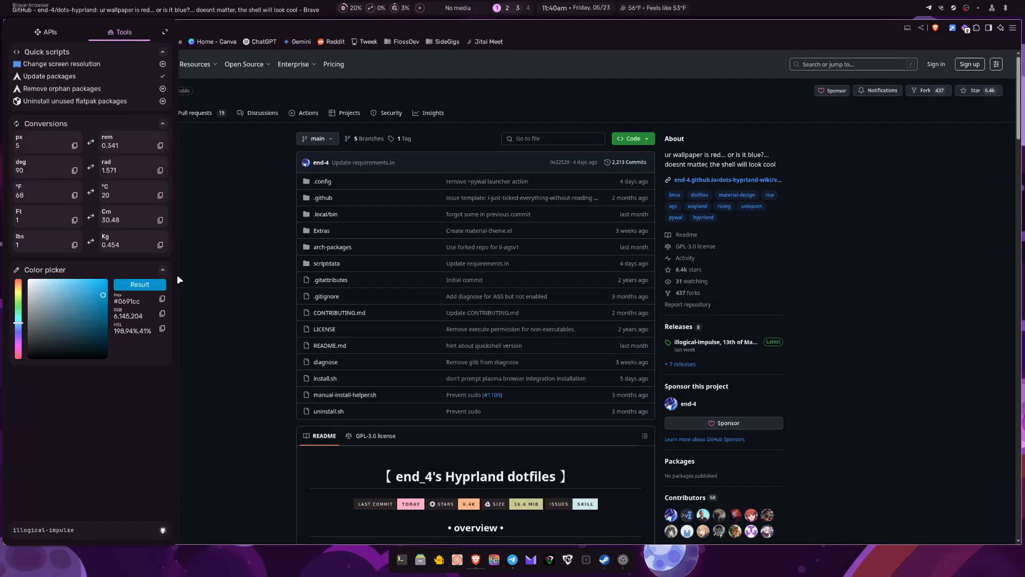
click(162, 269)
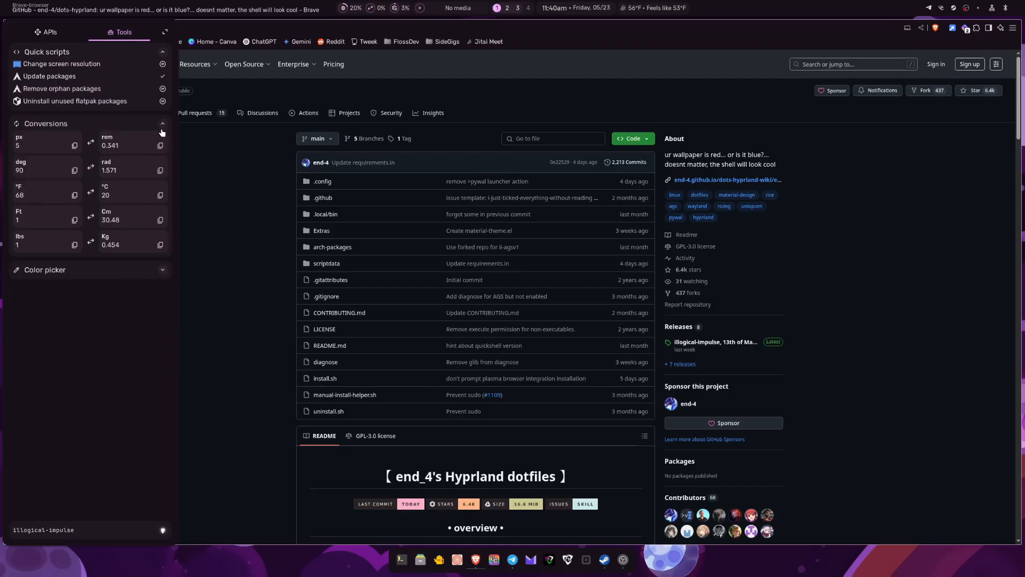
mouse_move(165, 129)
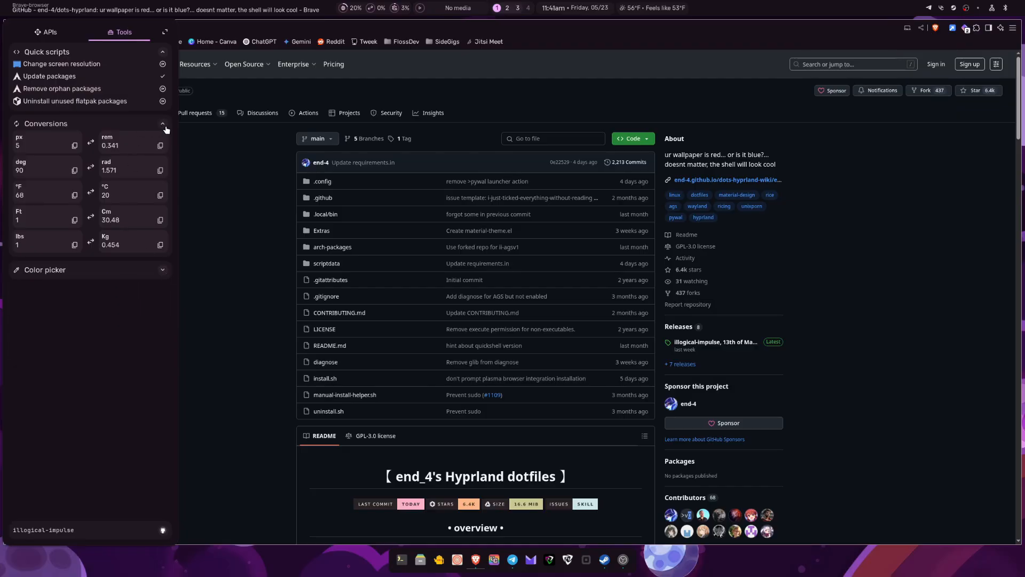
mouse_move(96, 199)
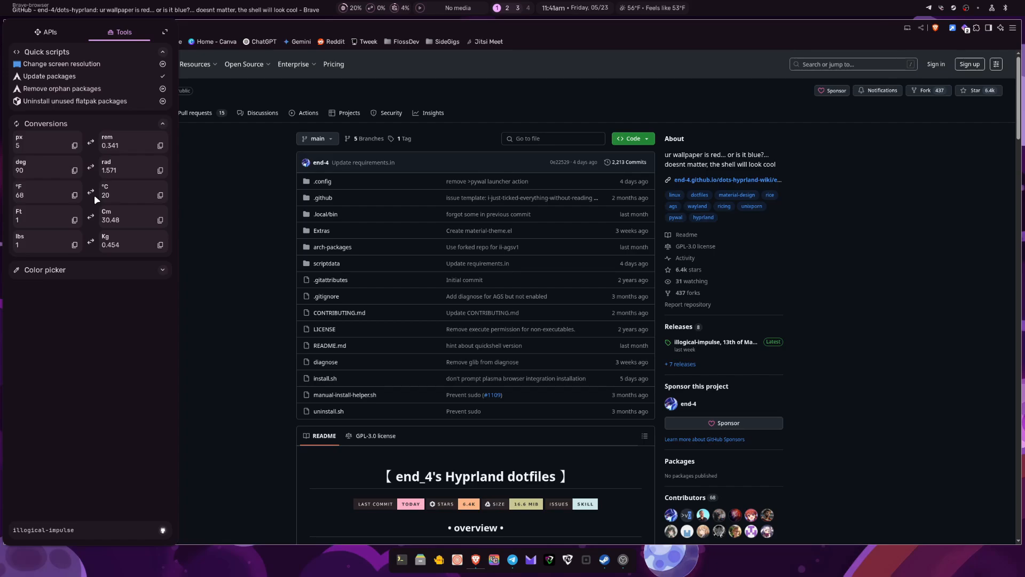
mouse_move(169, 118)
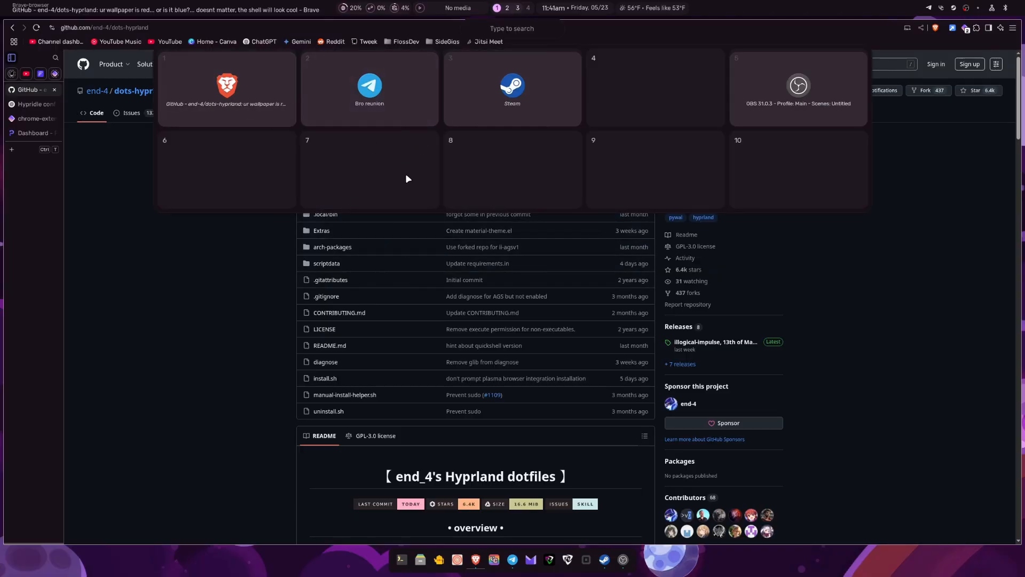
mouse_move(488, 138)
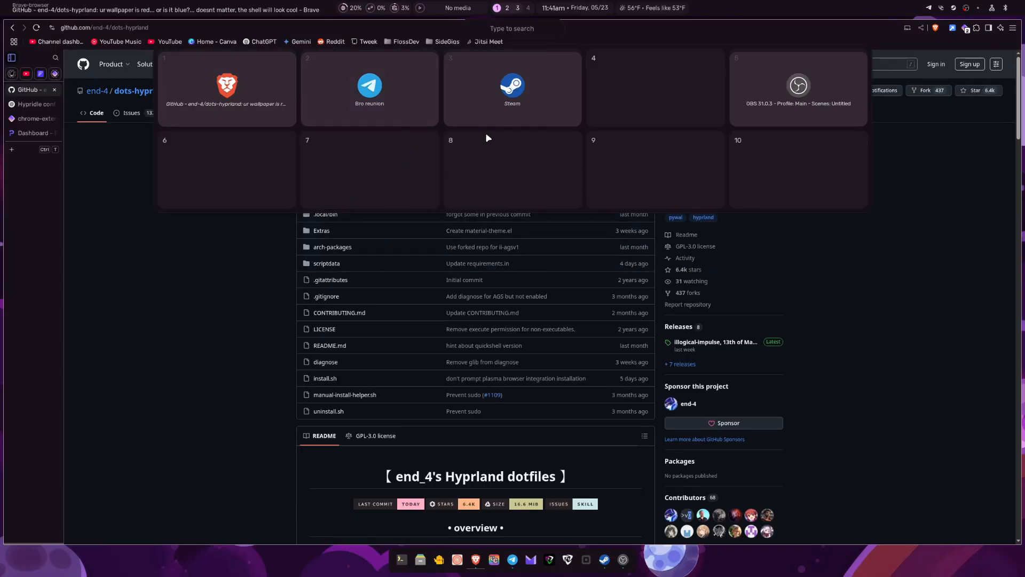
mouse_move(337, 101)
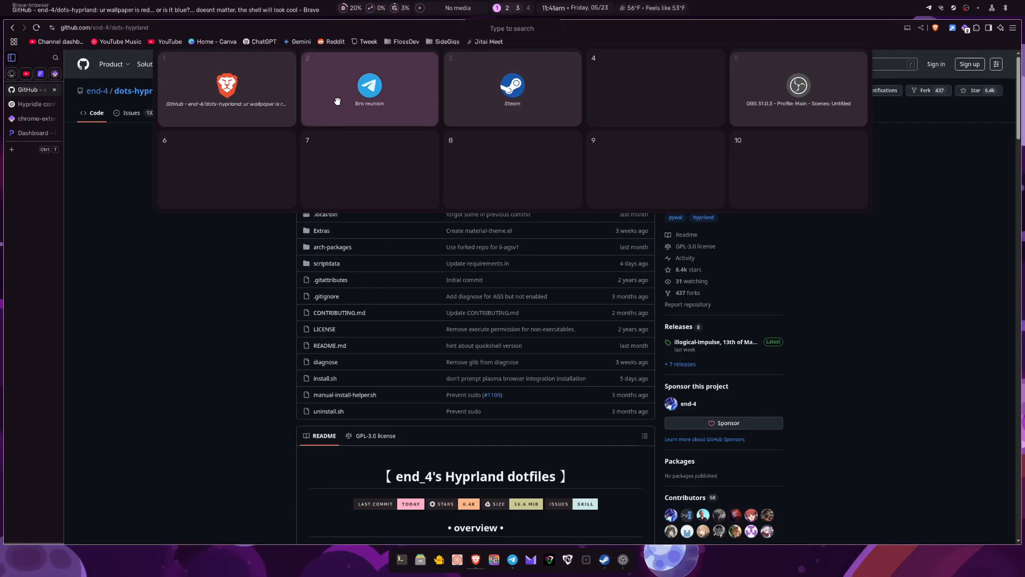
mouse_move(235, 108)
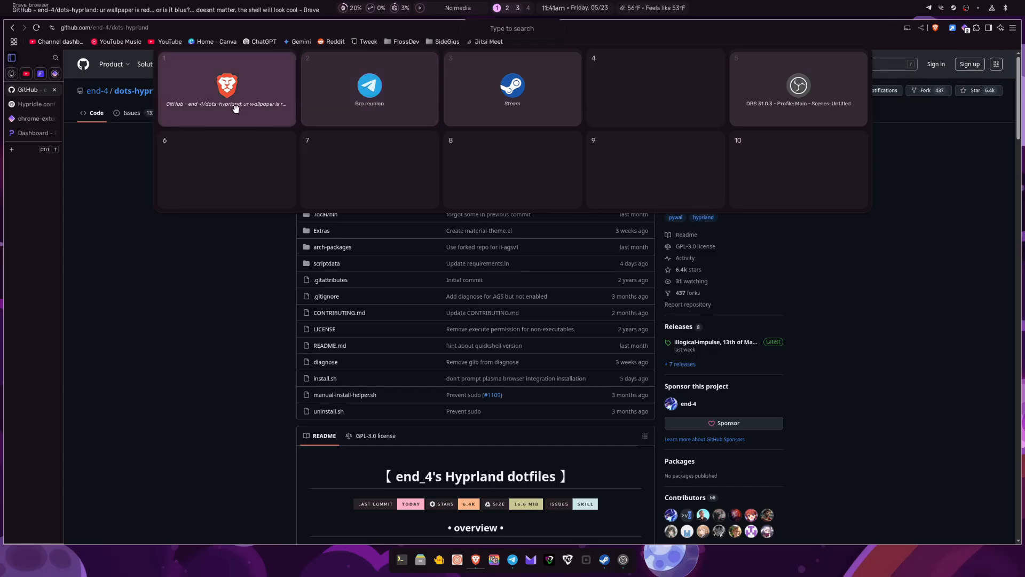
mouse_move(411, 119)
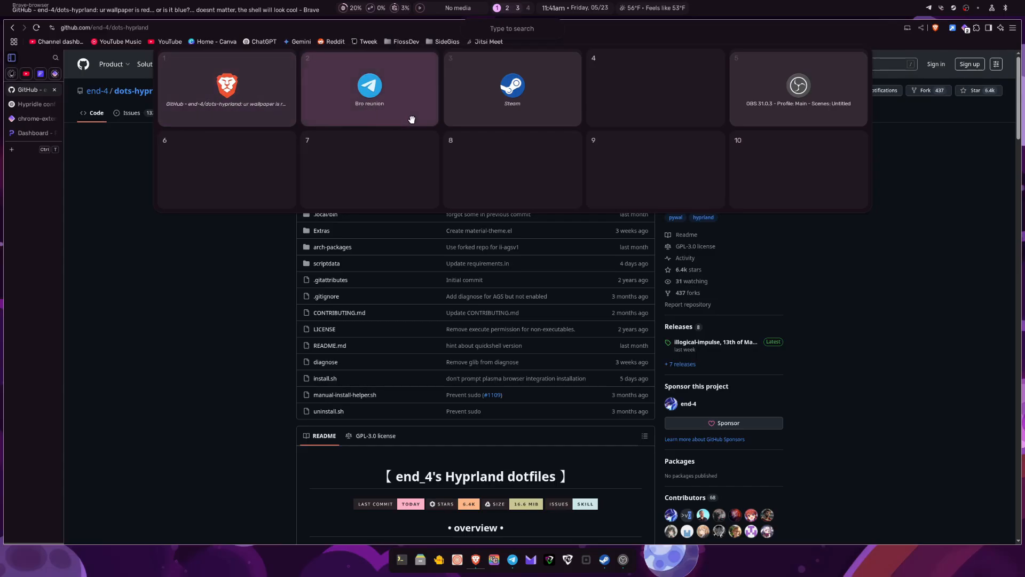
mouse_move(512, 119)
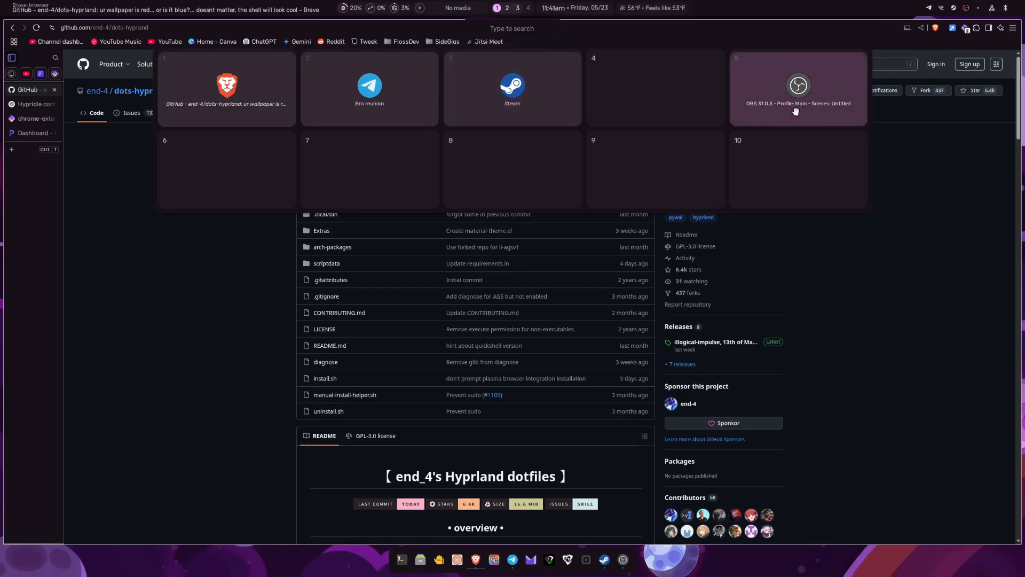
mouse_move(778, 114)
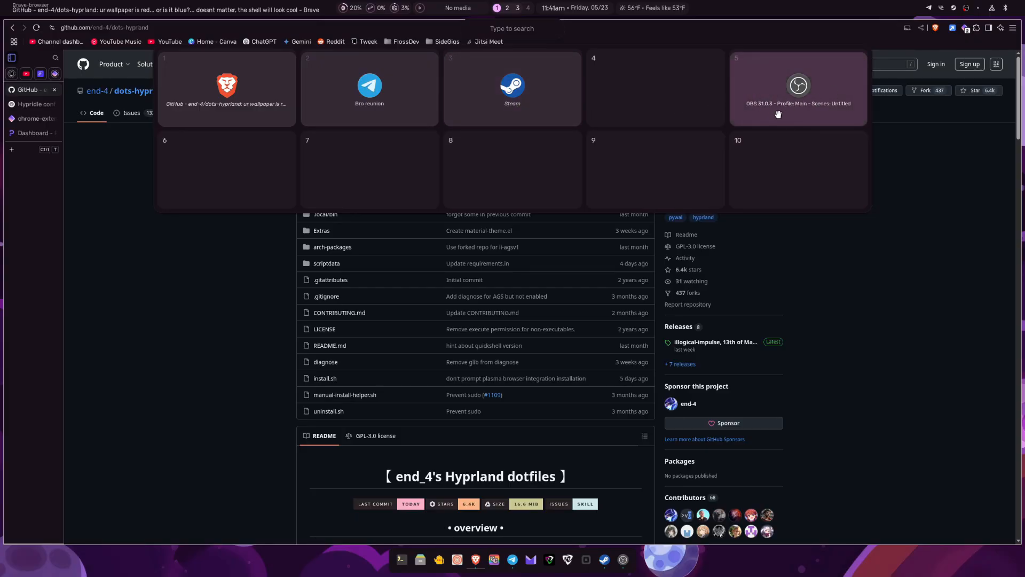
mouse_move(418, 89)
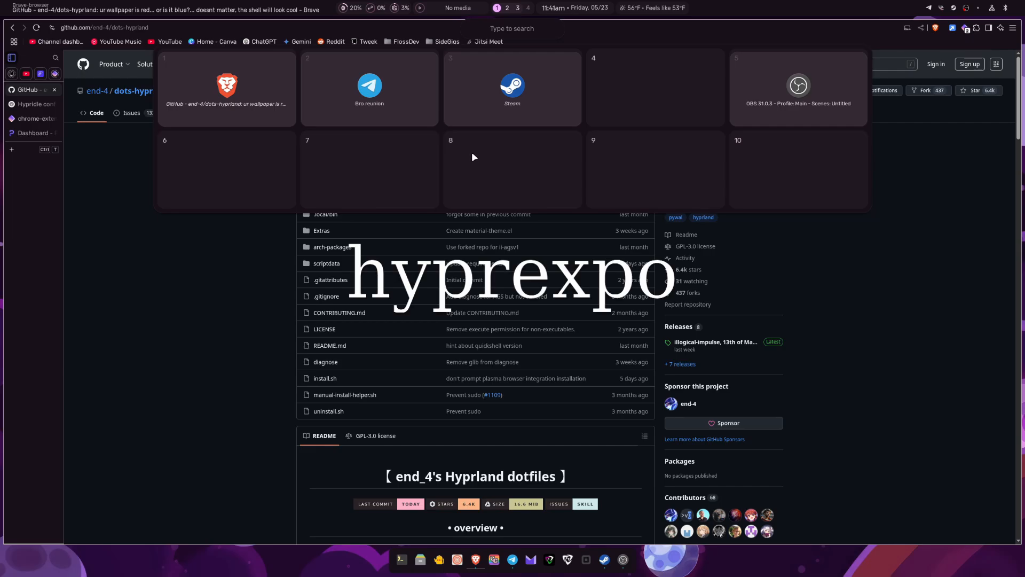
mouse_move(534, 124)
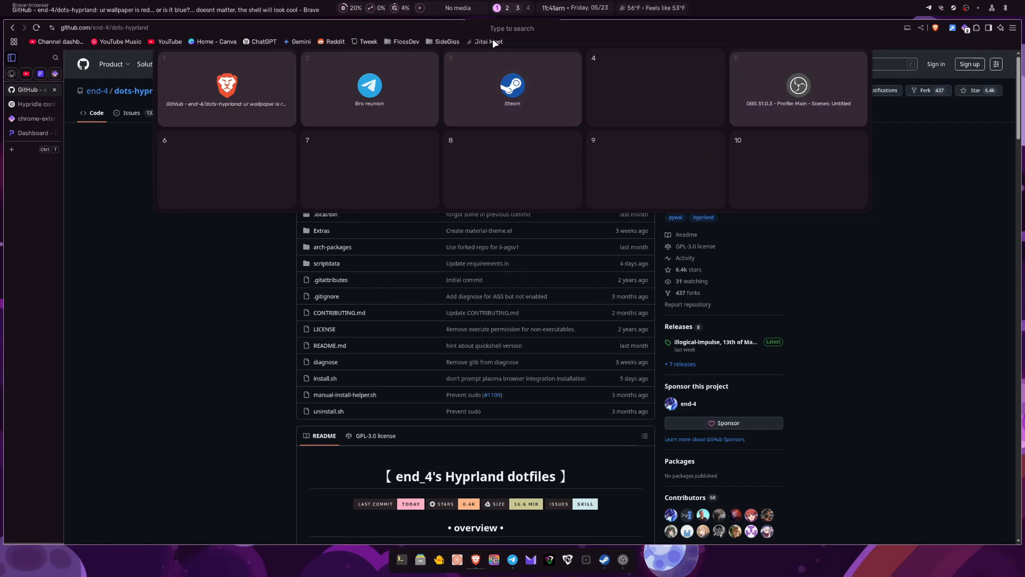
mouse_move(559, 175)
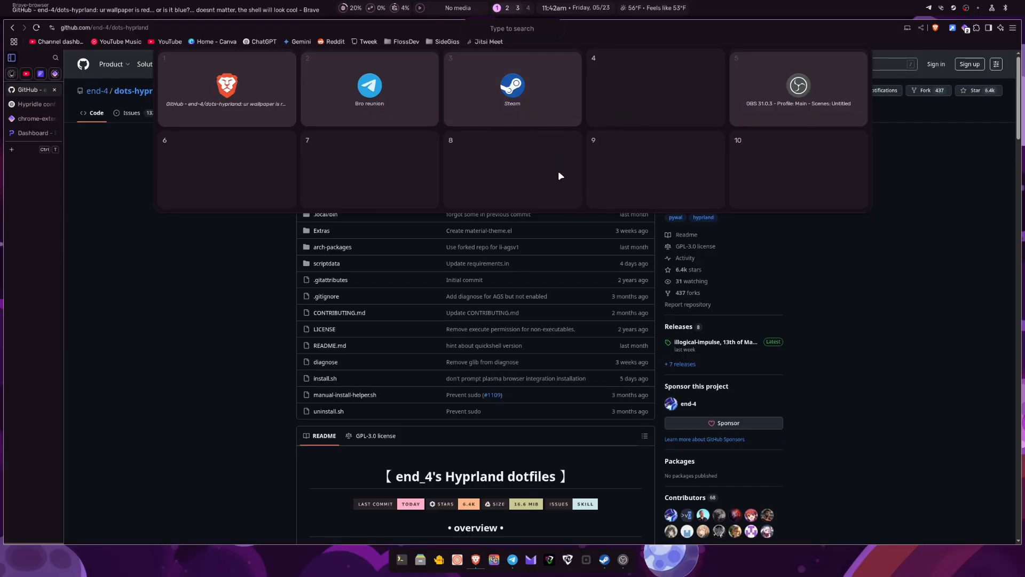
mouse_move(528, 37)
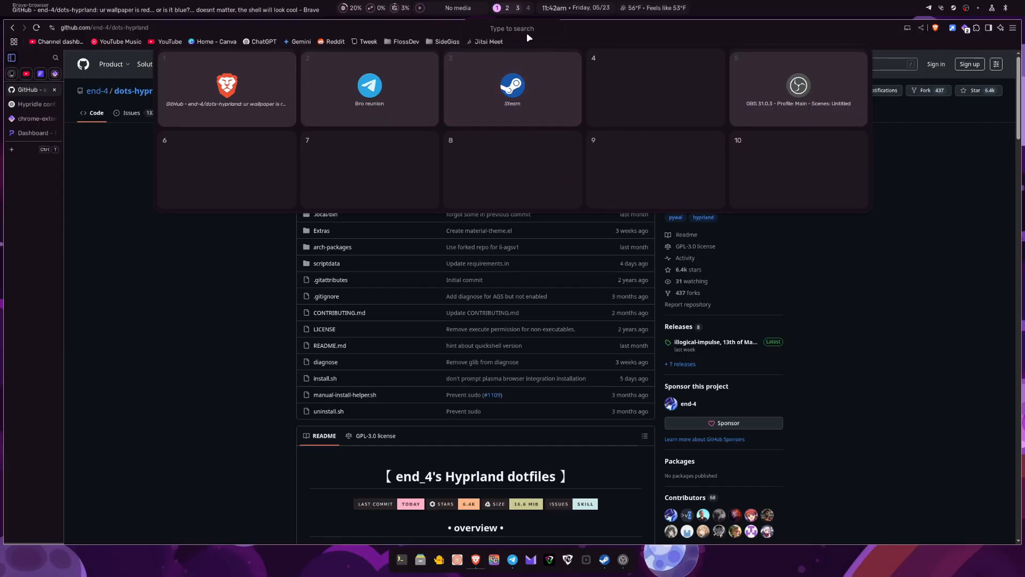
Step: Search the app launcher for "as" and launch Geany from the results
text(as)
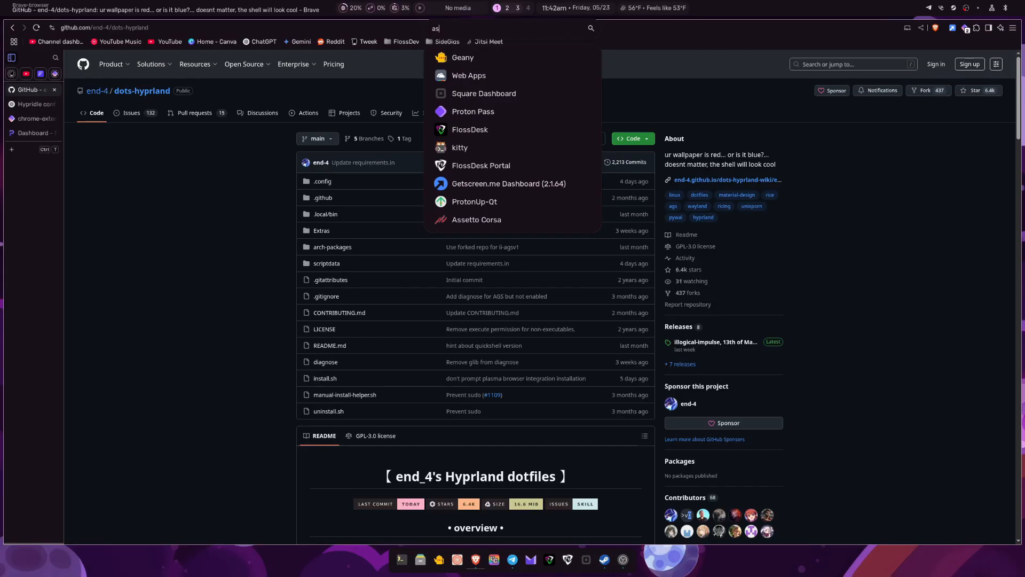
mouse_move(460, 148)
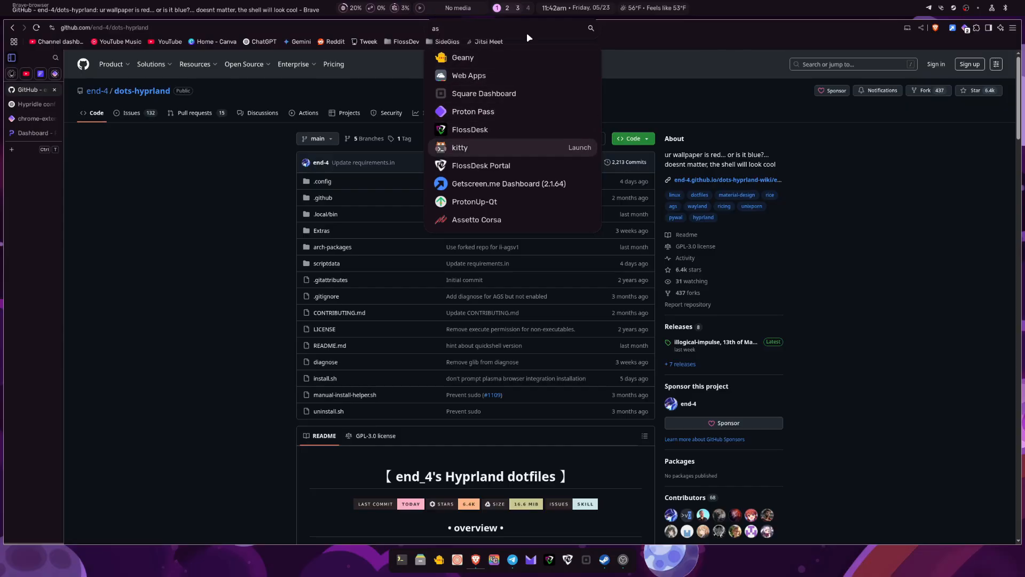
mouse_move(463, 57)
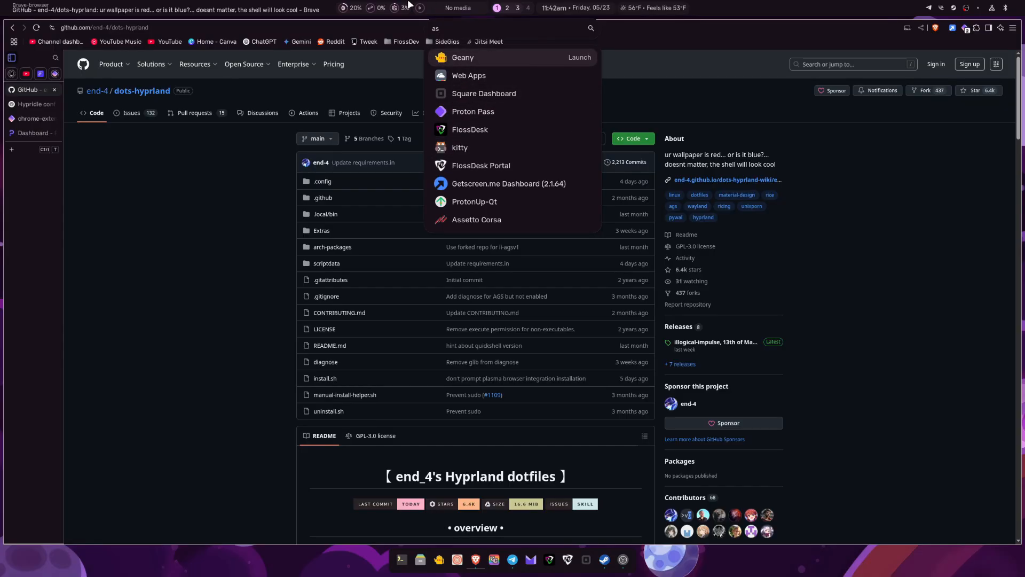
mouse_move(516, 129)
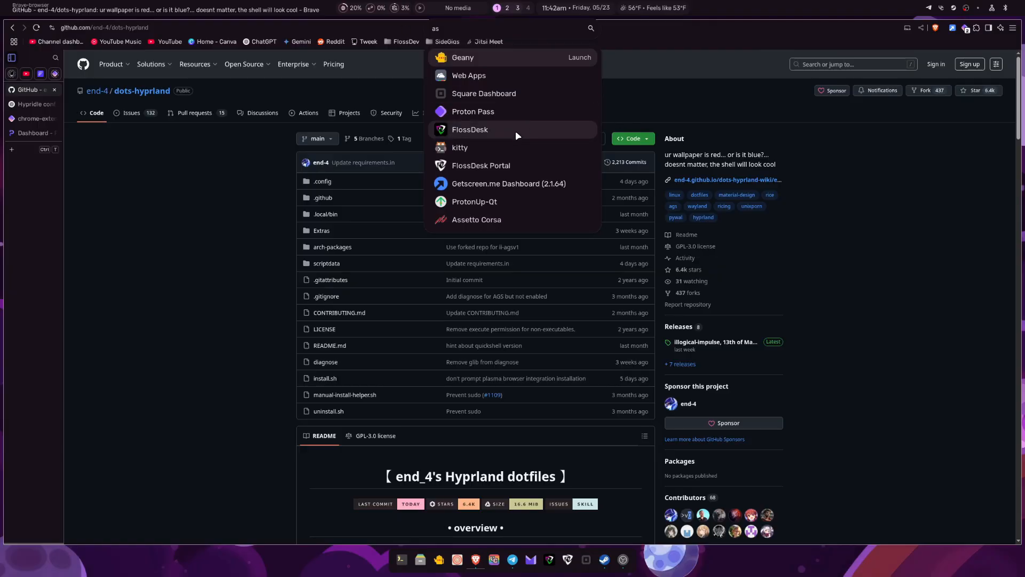
mouse_move(547, 110)
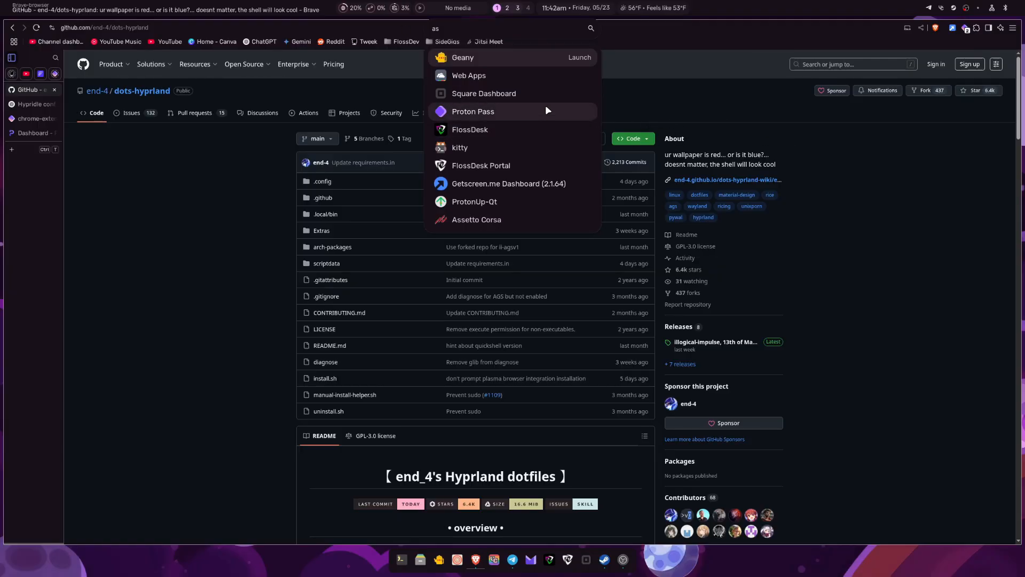
mouse_move(485, 70)
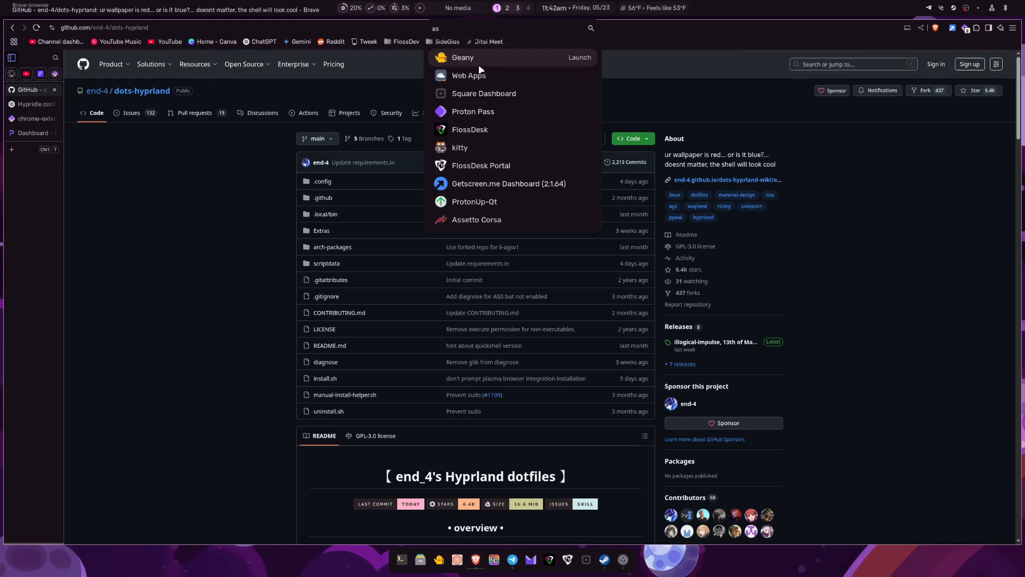
mouse_move(523, 124)
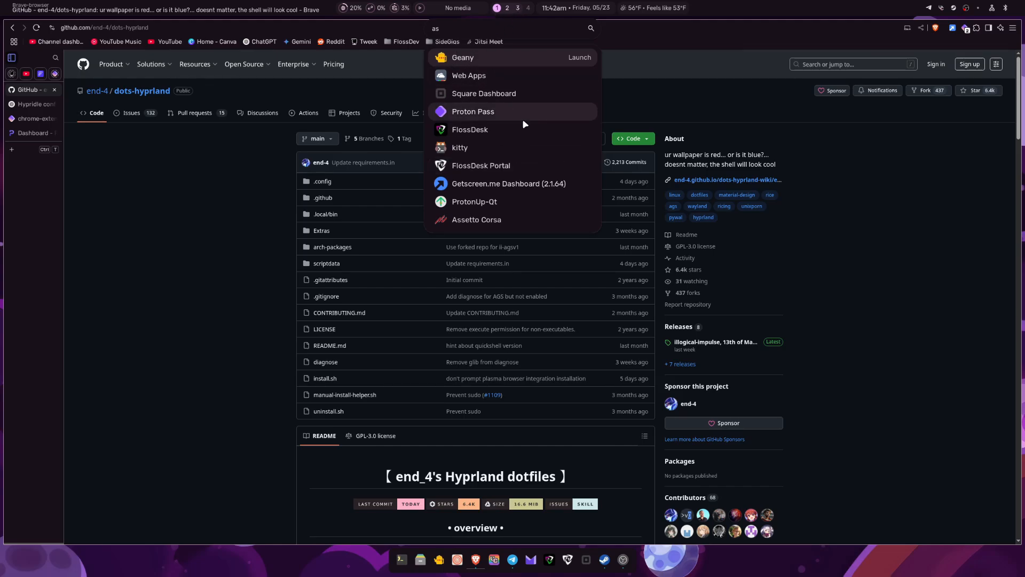
mouse_move(483, 94)
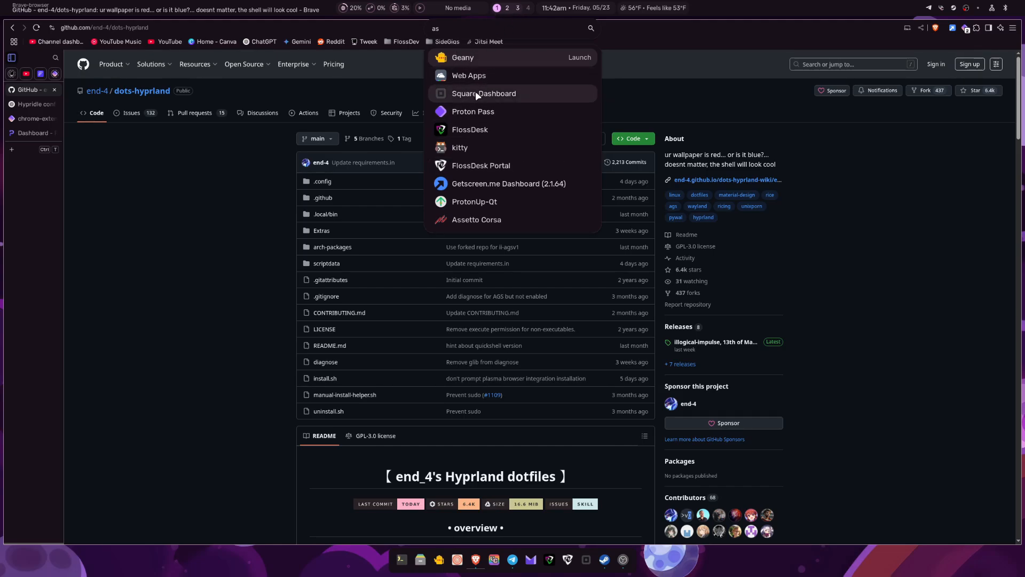
mouse_move(469, 75)
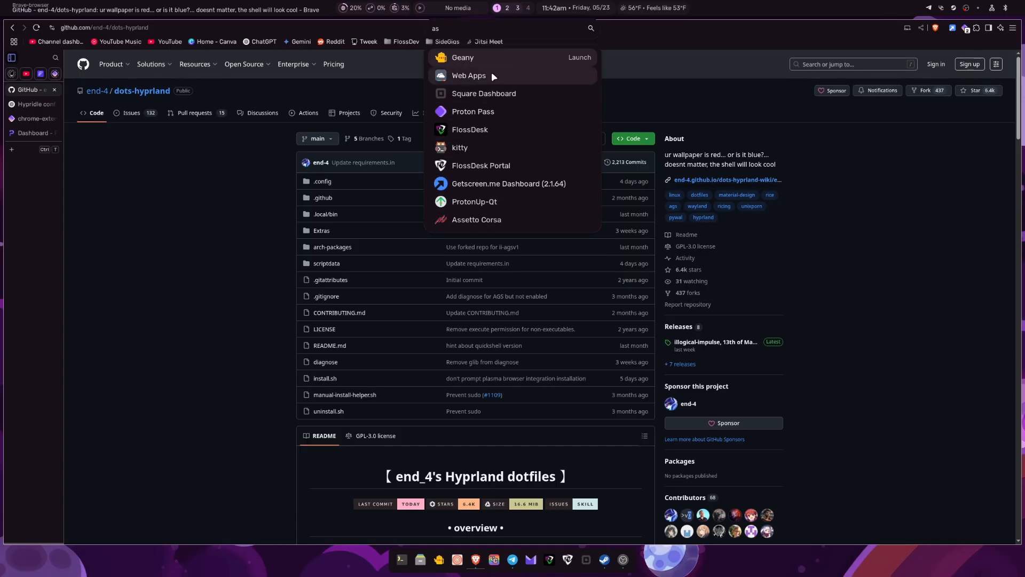
mouse_move(486, 146)
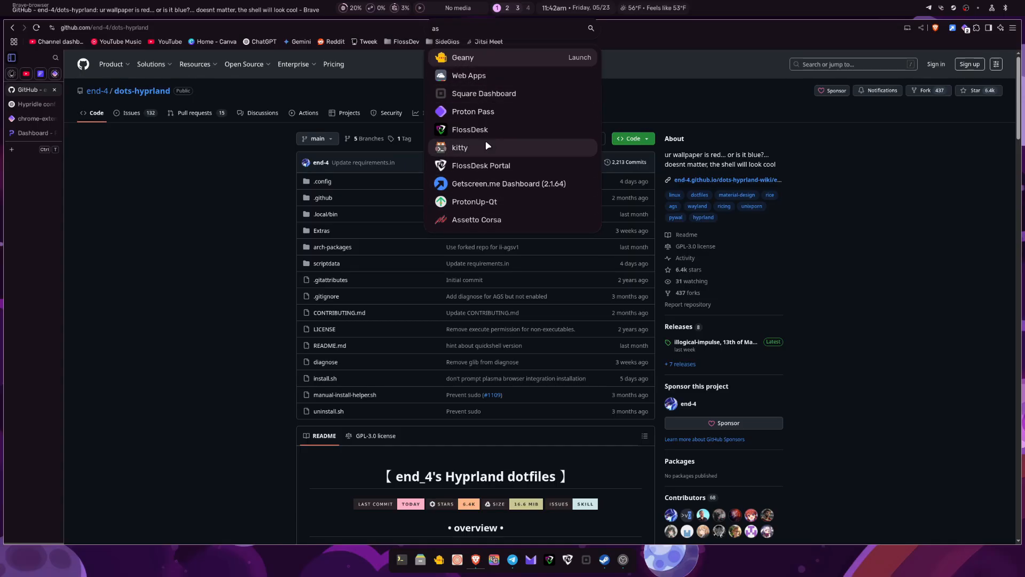
mouse_move(499, 108)
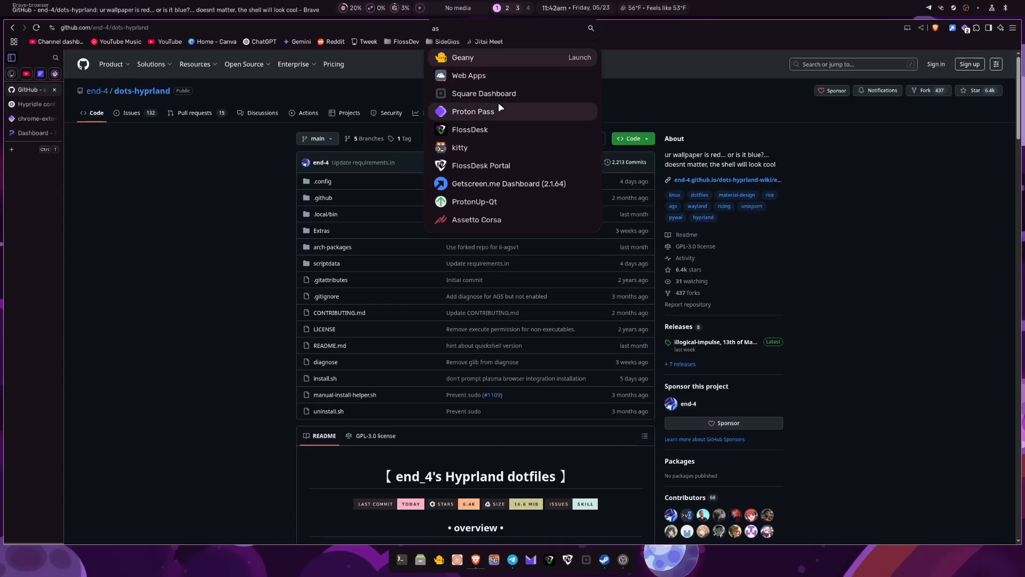
mouse_move(524, 119)
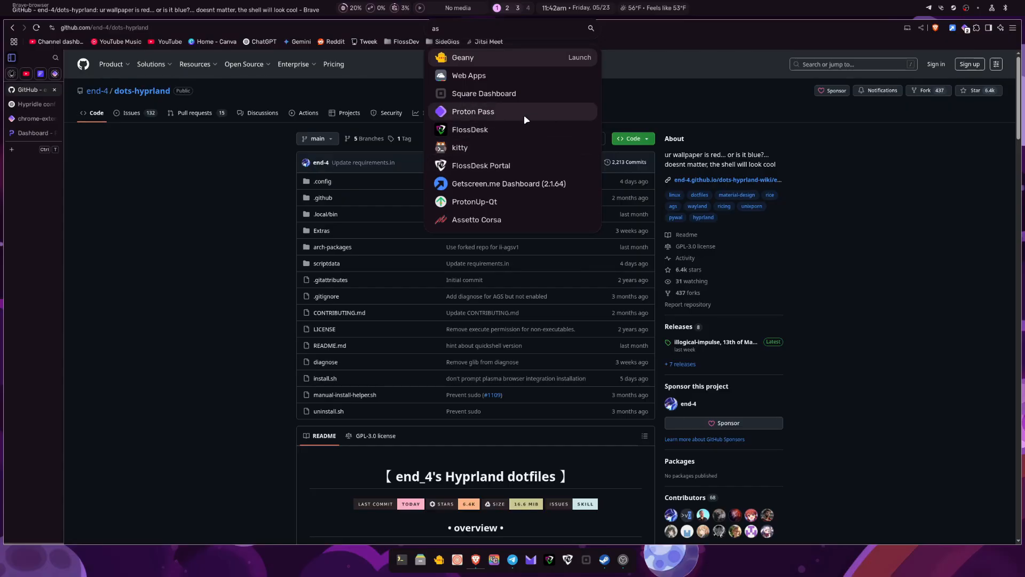
mouse_move(527, 72)
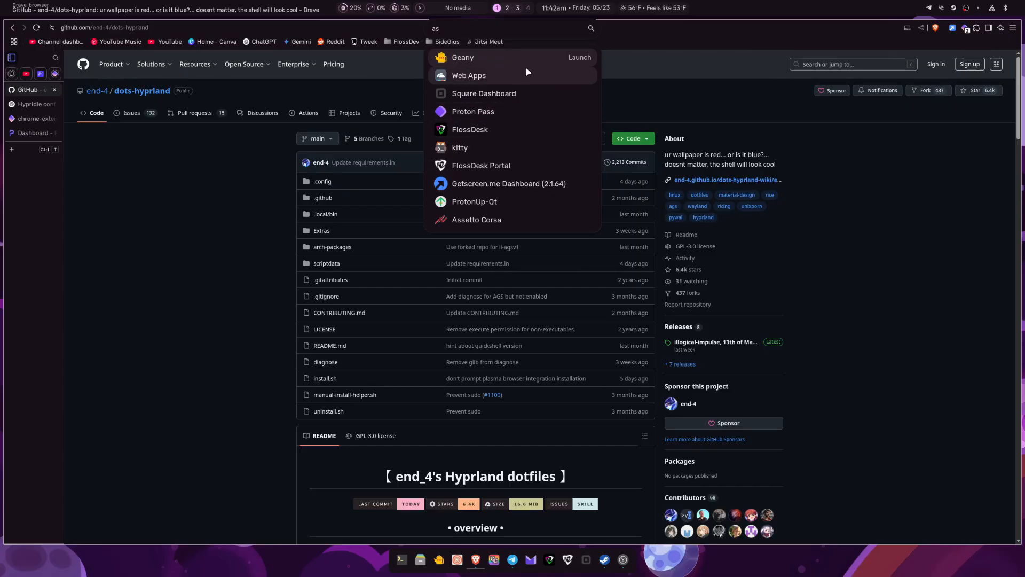
mouse_move(517, 111)
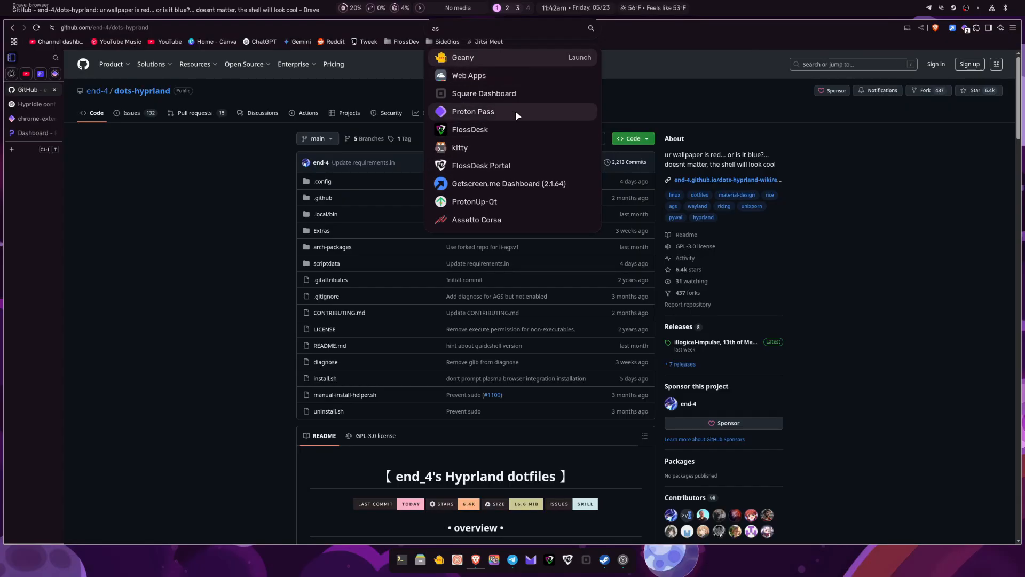
mouse_move(476, 124)
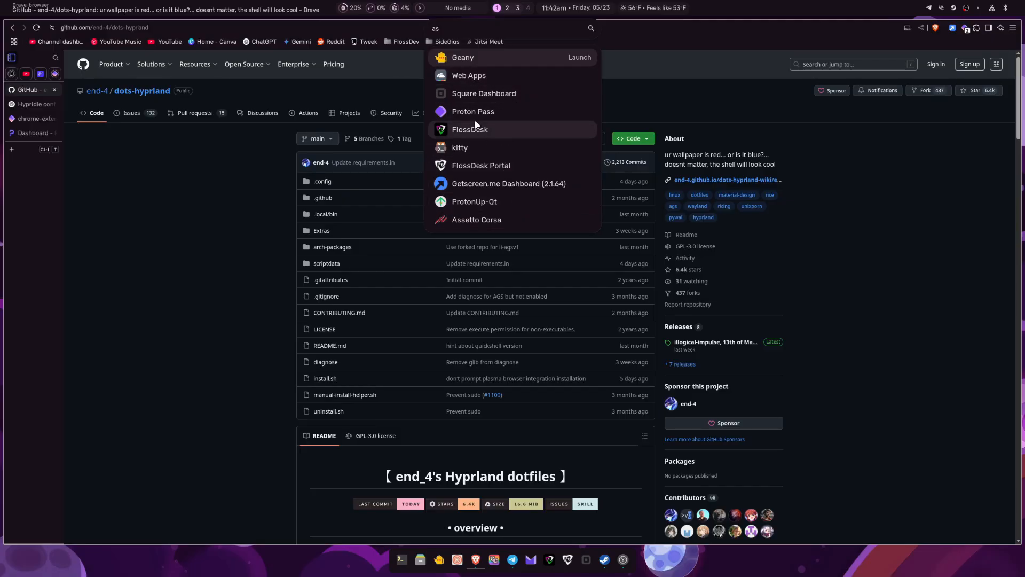
mouse_move(500, 65)
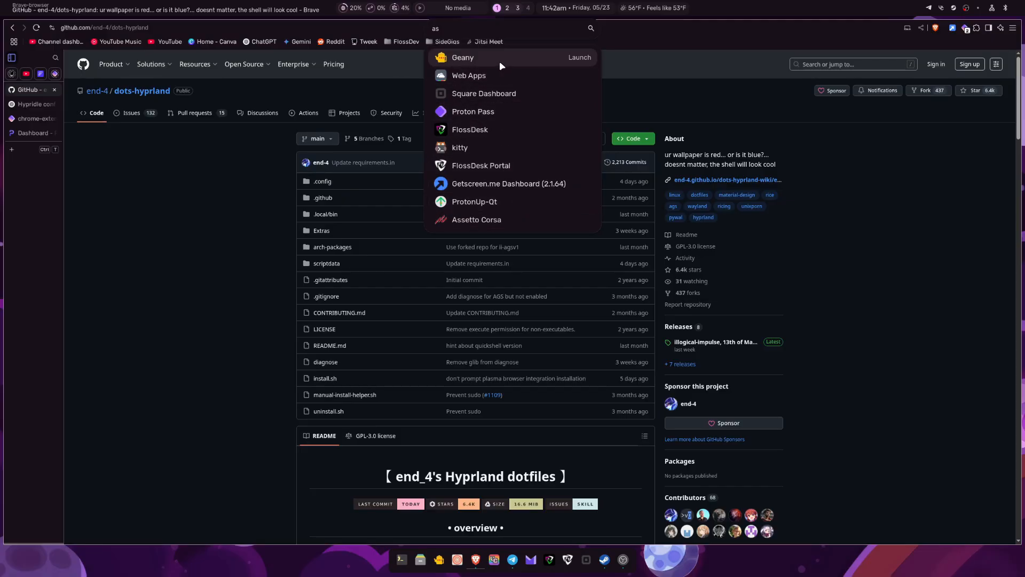
mouse_move(489, 61)
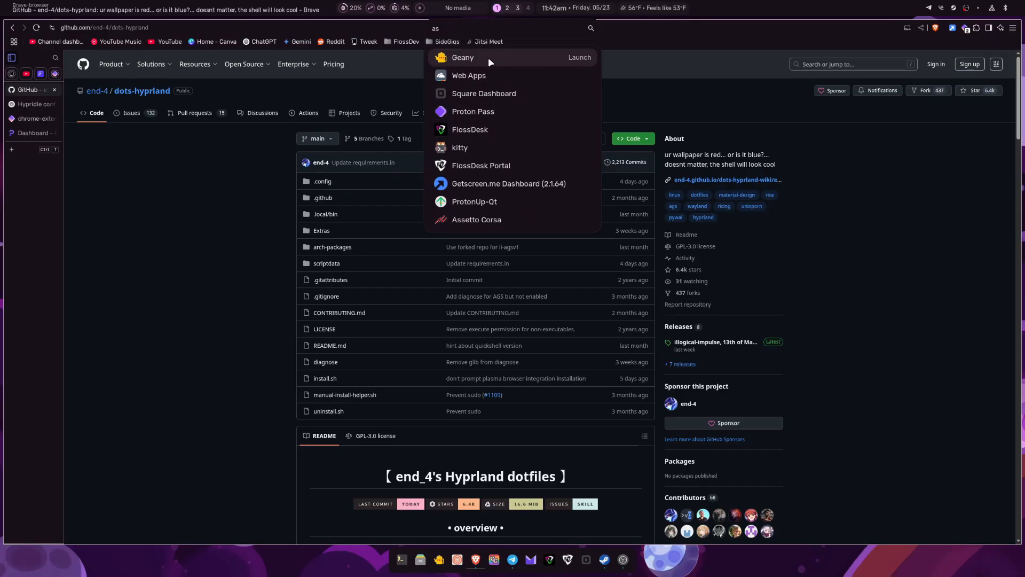
click(462, 58)
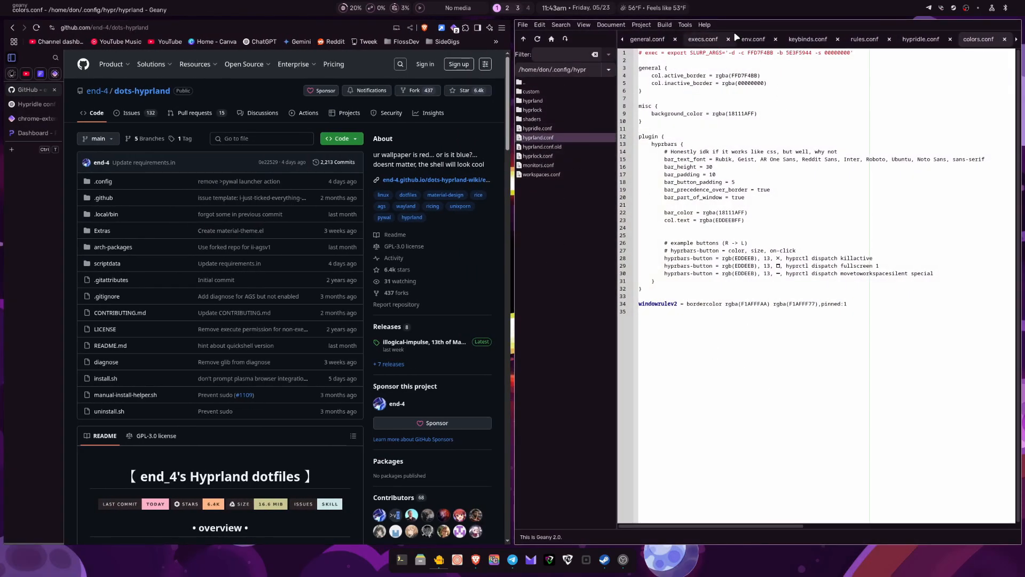
Step: Open ~/.config/hypr/hyprland.conf in Geany, tiled beside the browser
click(650, 39)
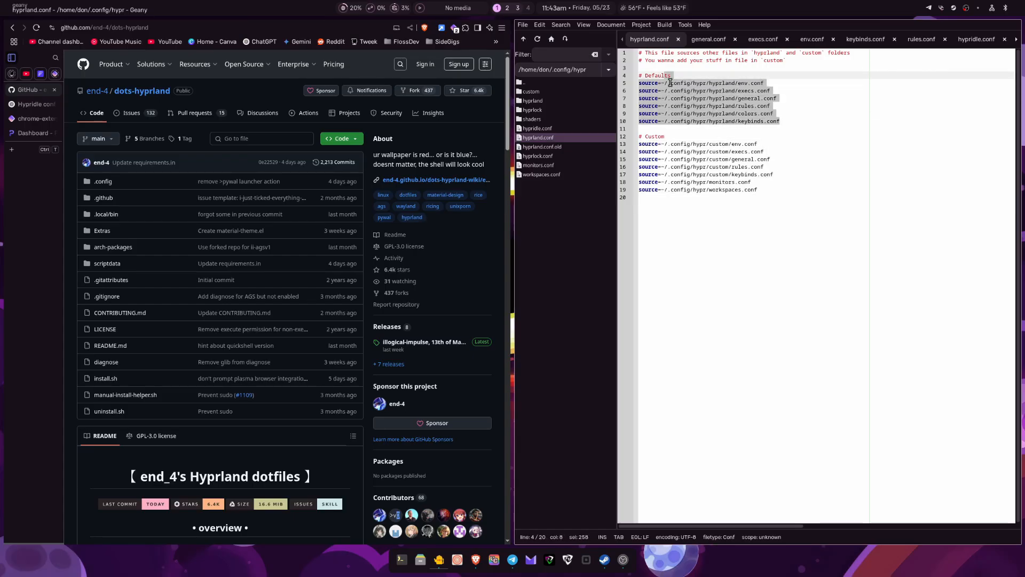
click(806, 125)
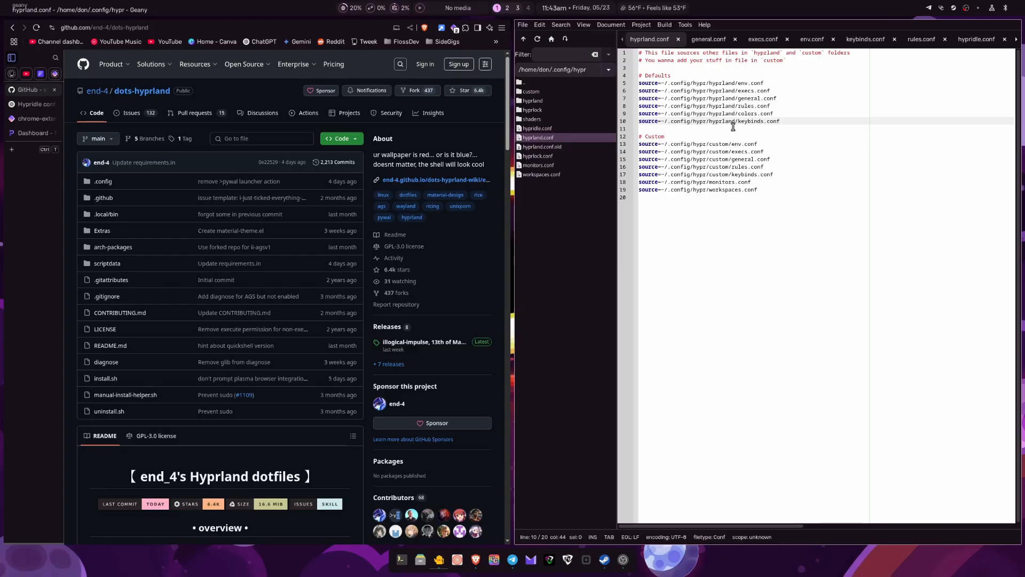
mouse_move(586, 117)
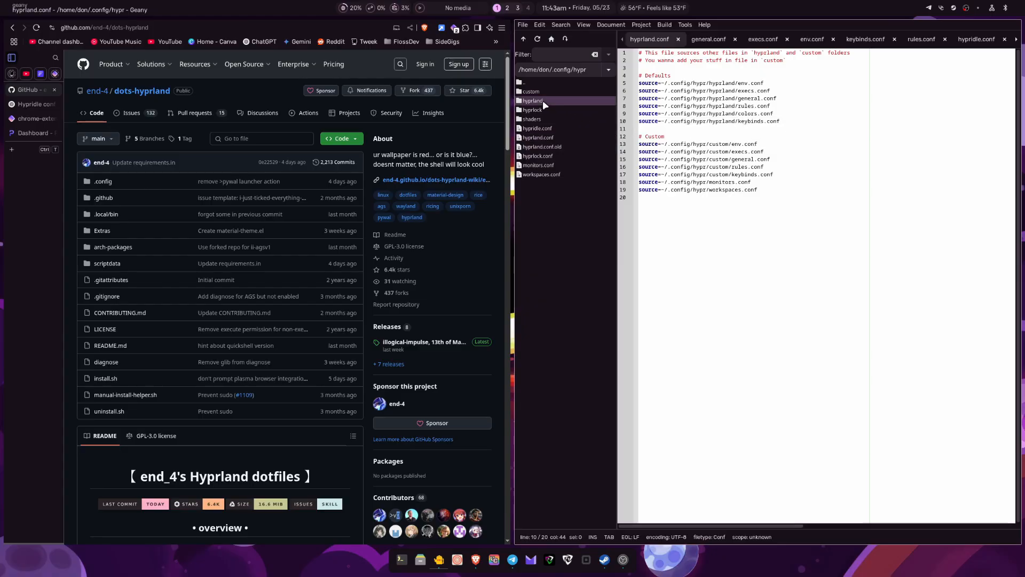
Step: Enter the hyprland subfolder and view general.conf, execs.conf, then keybinds.conf
click(532, 101)
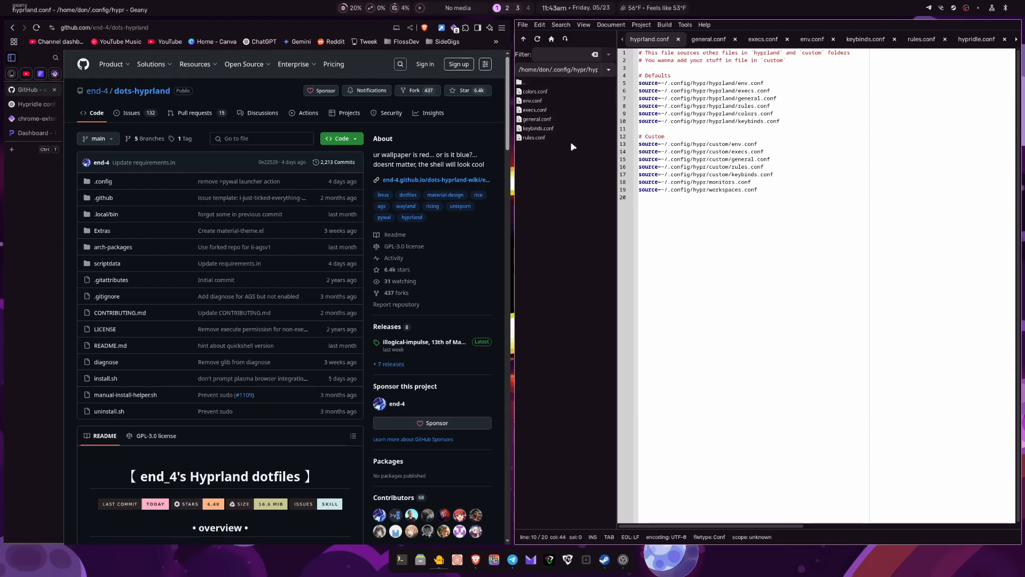
click(708, 39)
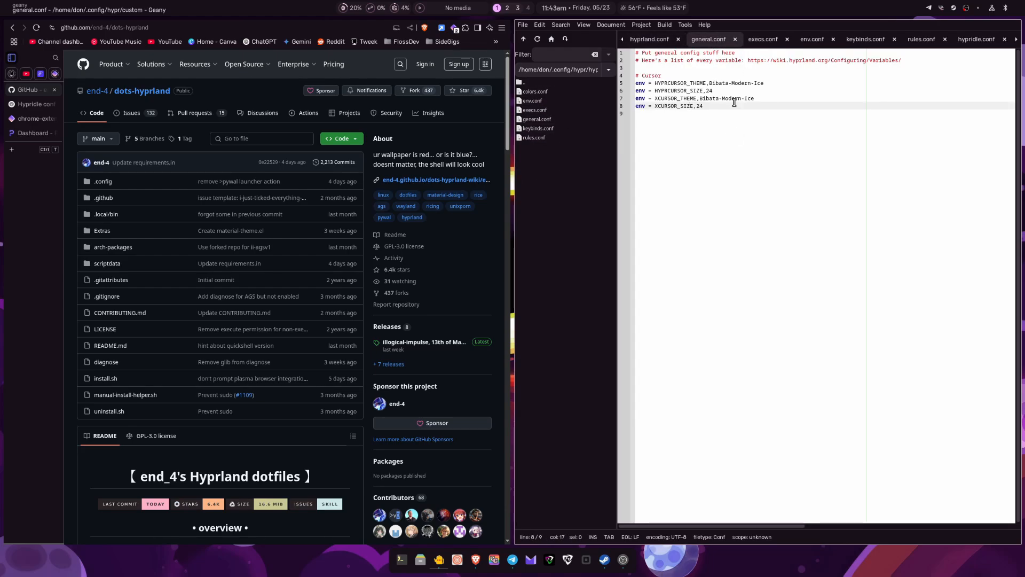
mouse_move(762, 38)
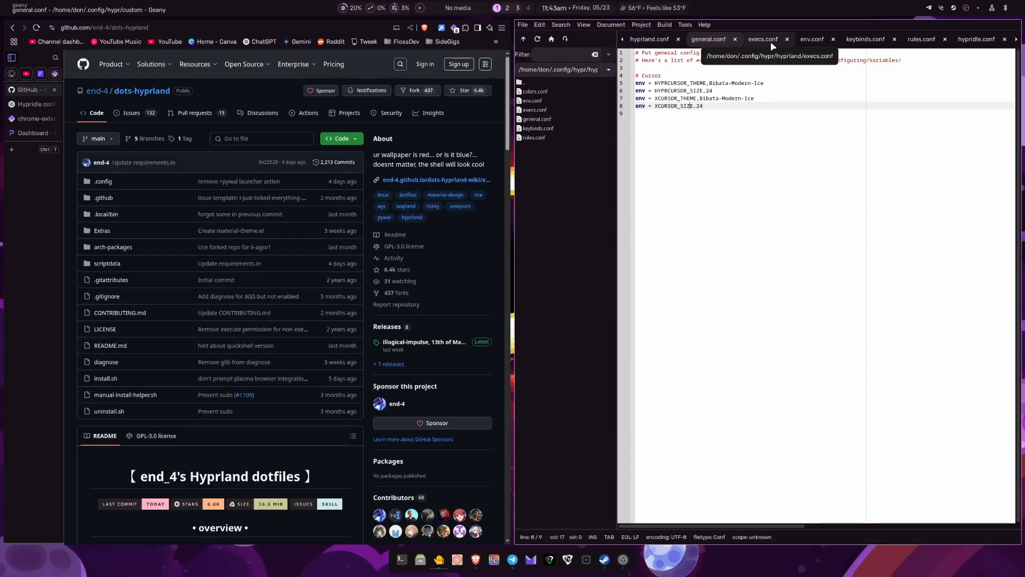
click(763, 39)
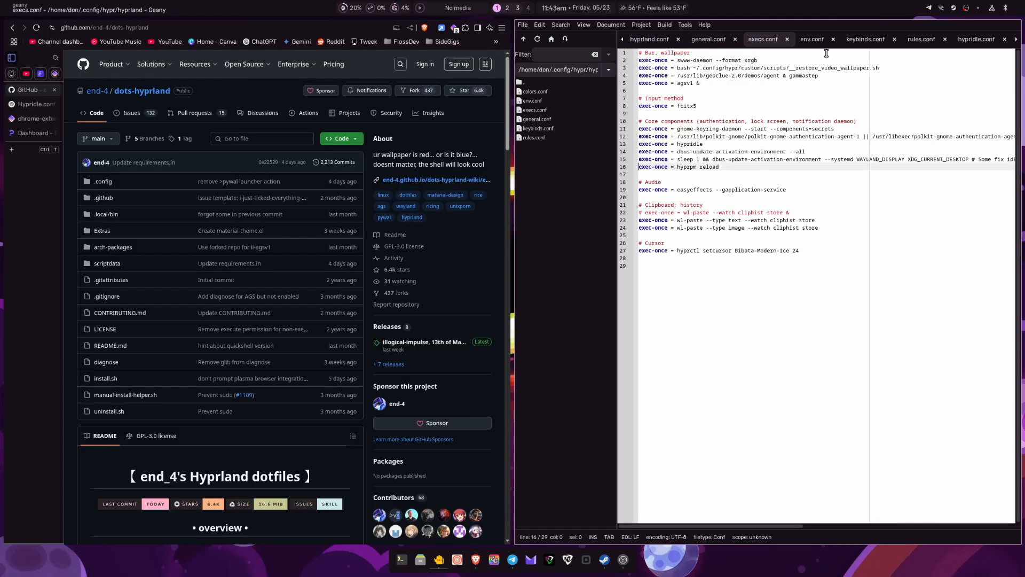
click(864, 38)
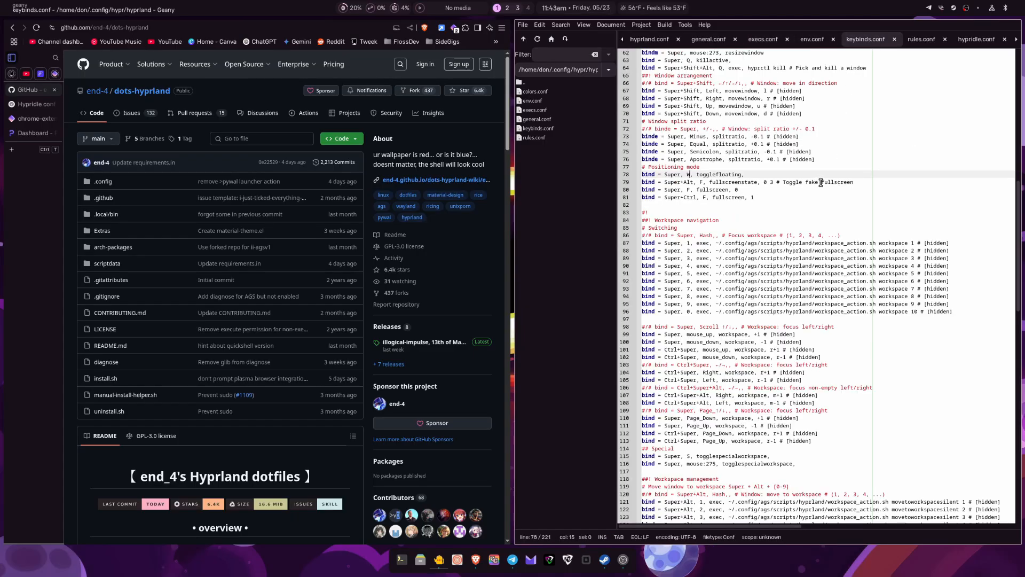
scroll(down, 3)
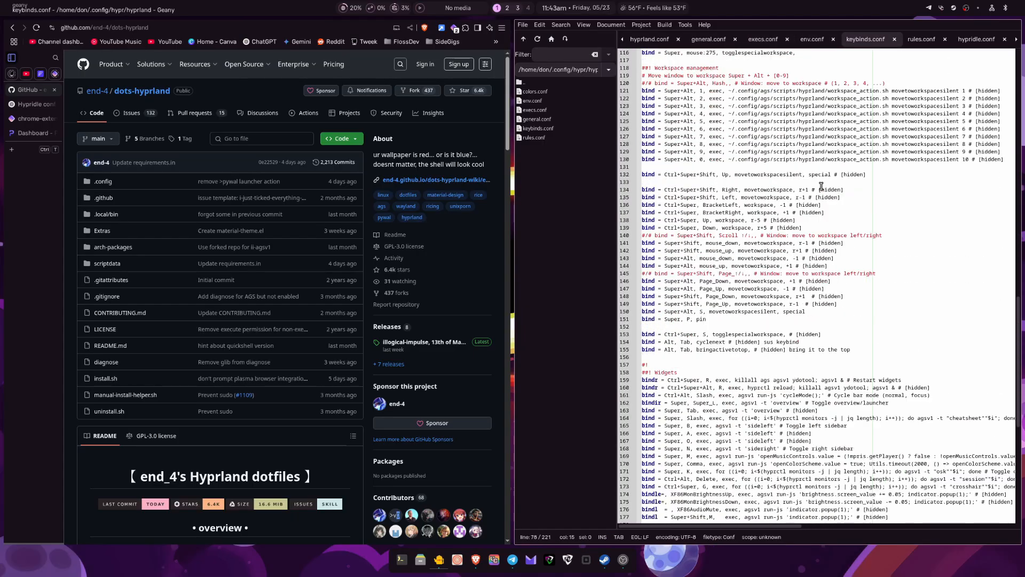
scroll(down, 3)
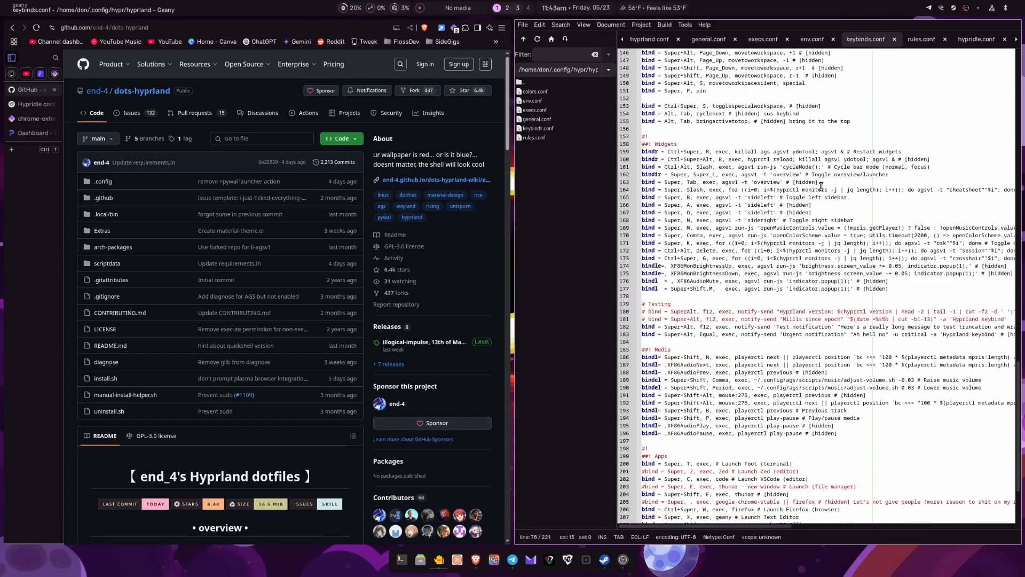
scroll(down, 3)
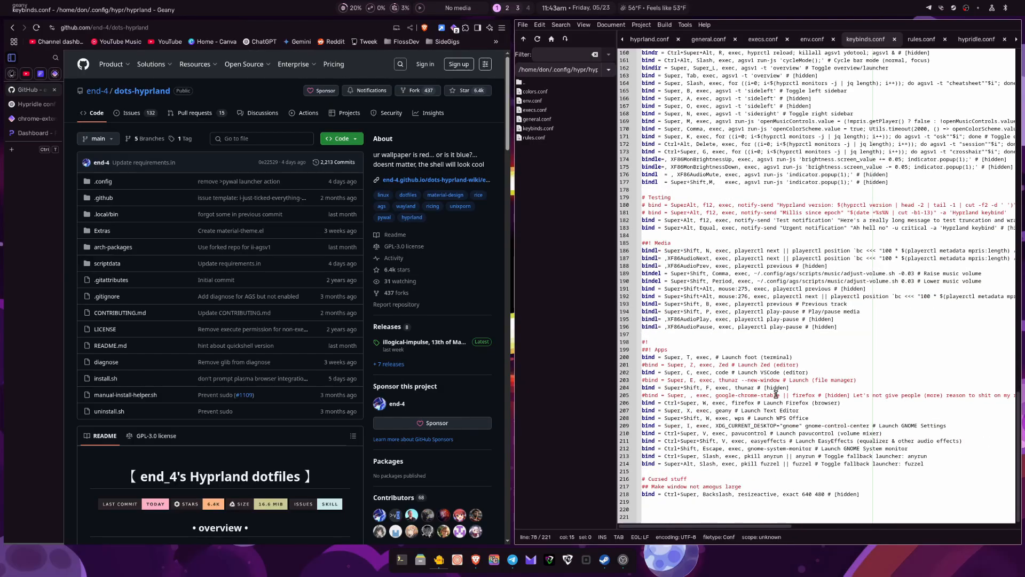
scroll(up, 3)
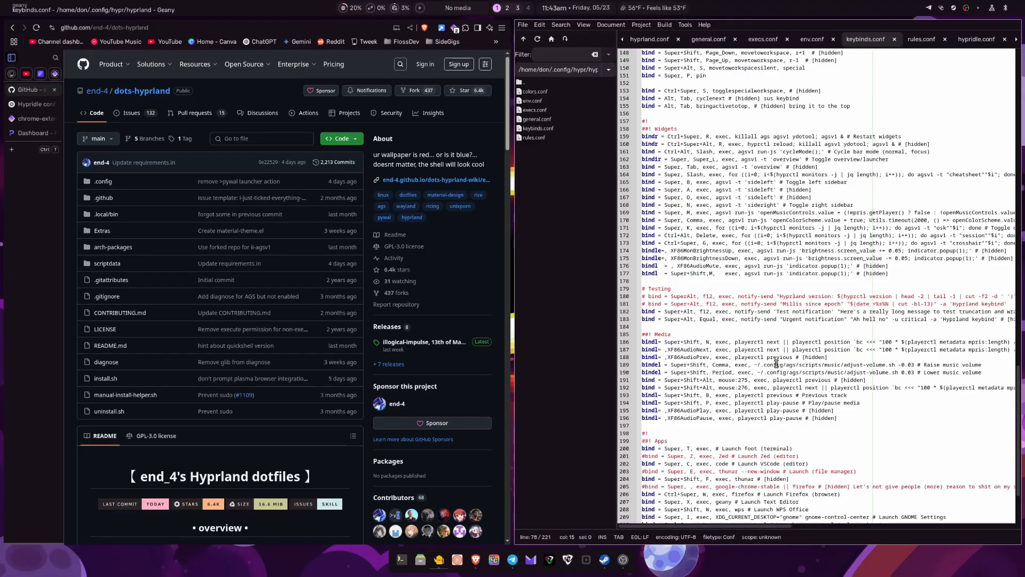
scroll(up, 3)
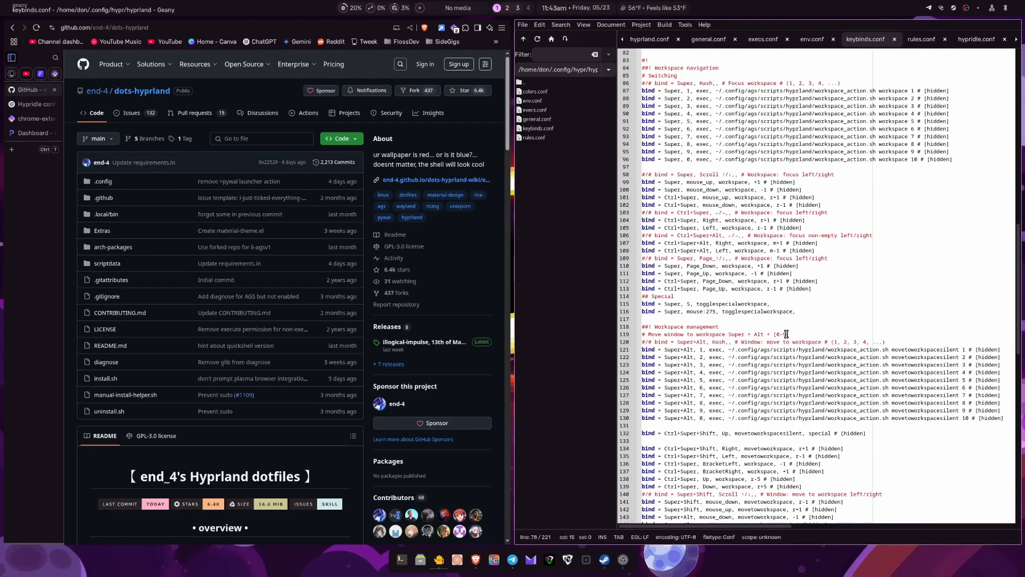
scroll(up, 3)
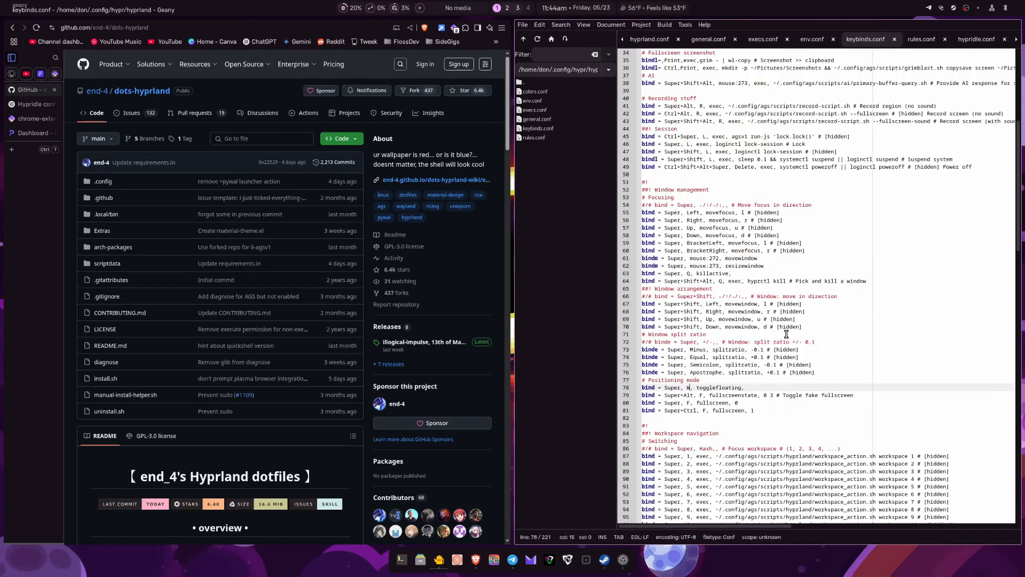
scroll(up, 3)
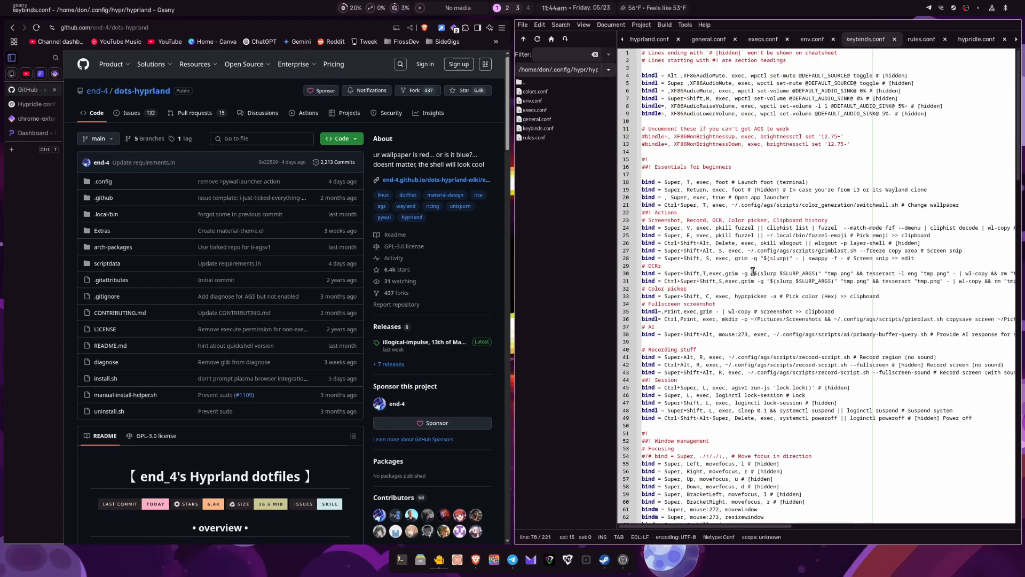
mouse_move(778, 159)
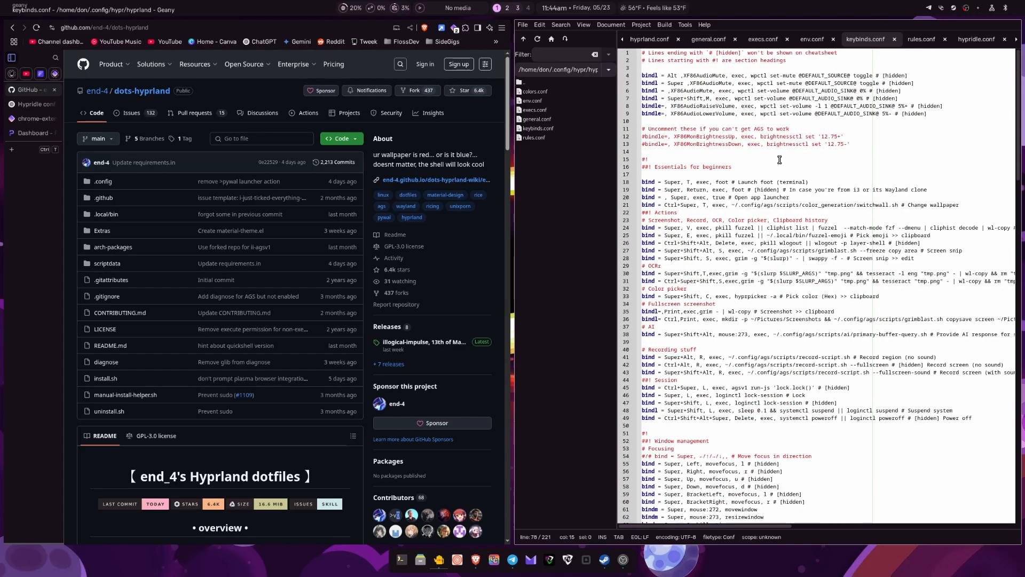
mouse_move(538, 128)
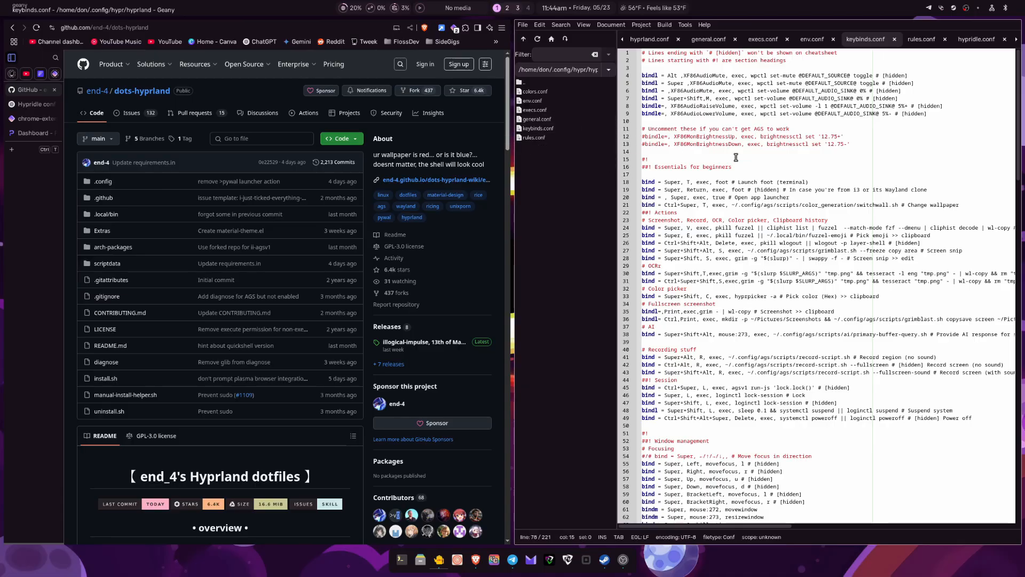
mouse_move(564, 124)
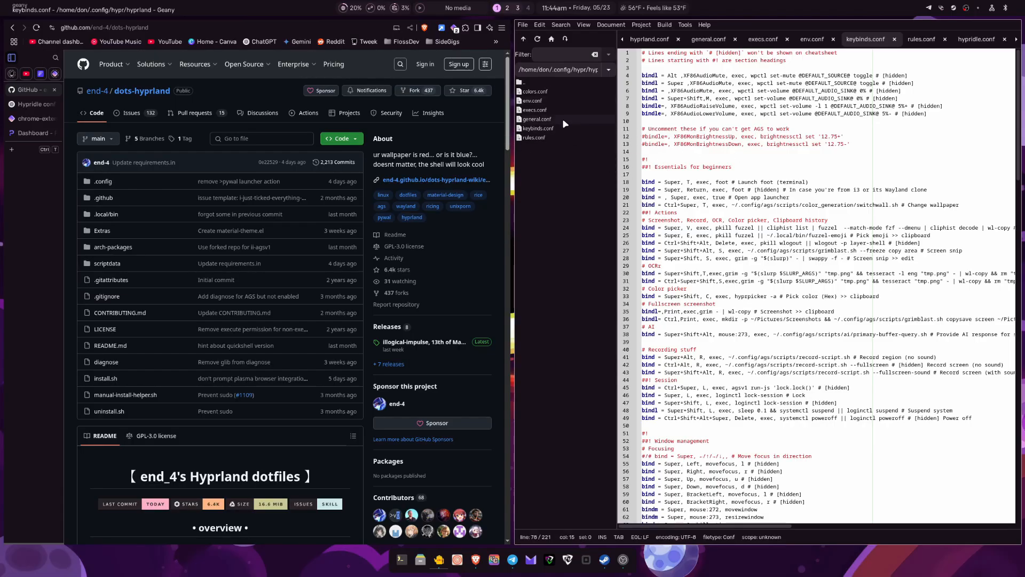
mouse_move(576, 103)
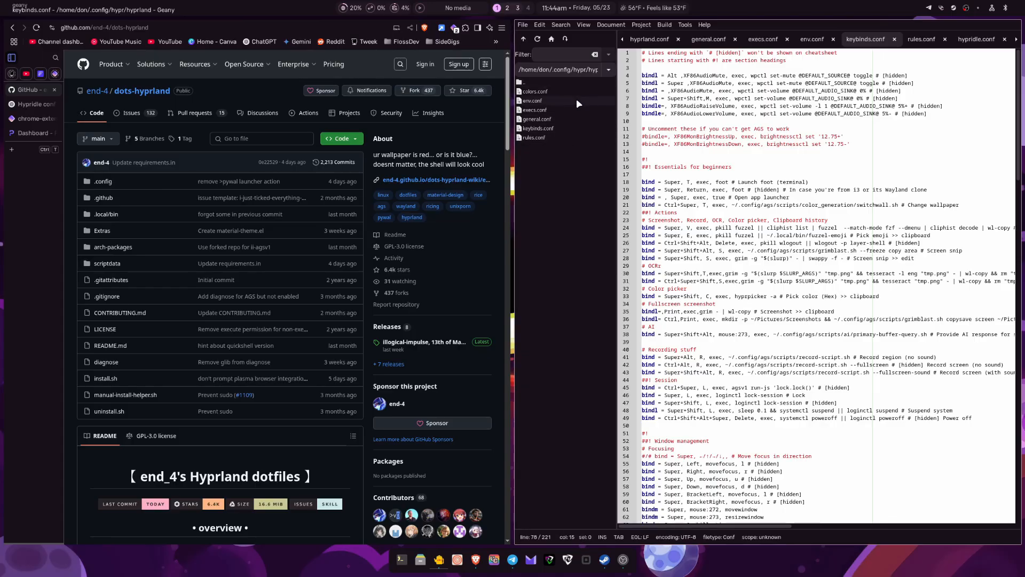
mouse_move(719, 13)
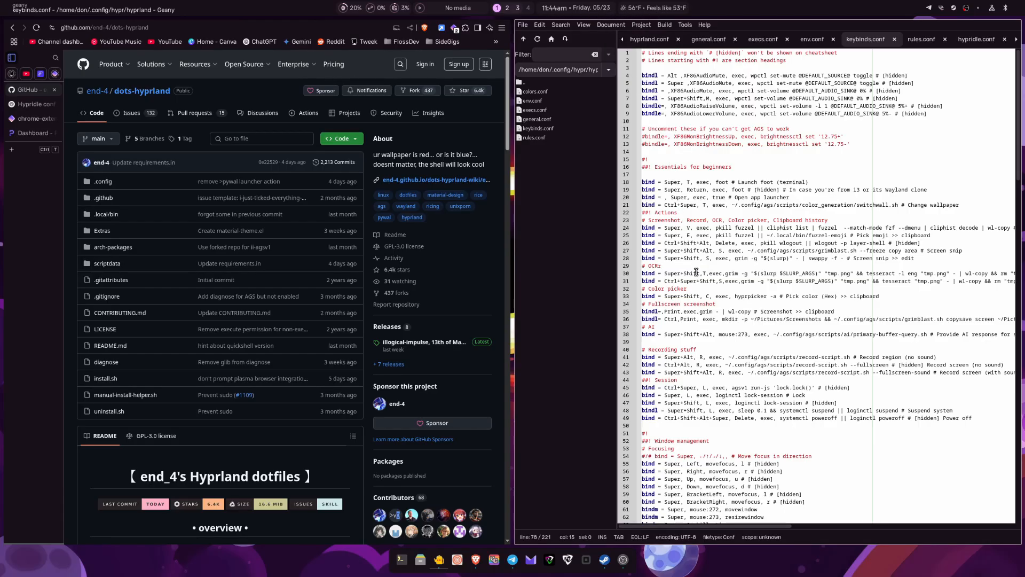
mouse_move(578, 352)
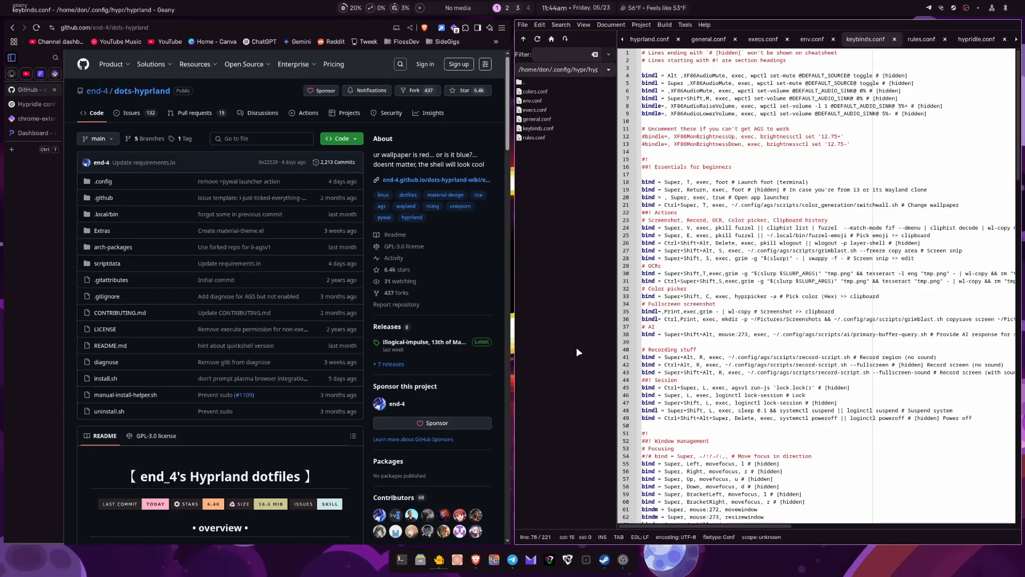
mouse_move(700, 368)
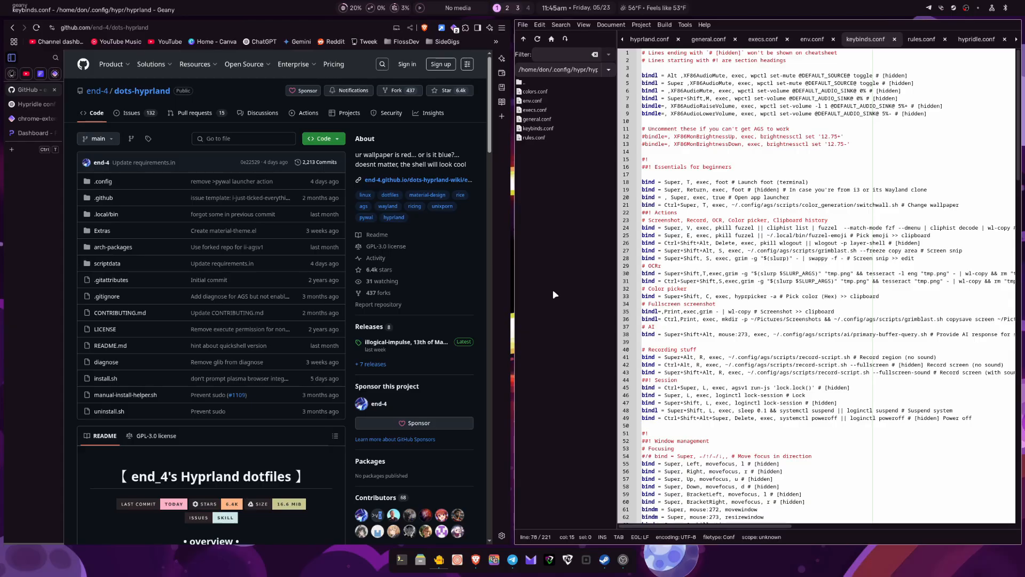
mouse_move(229, 247)
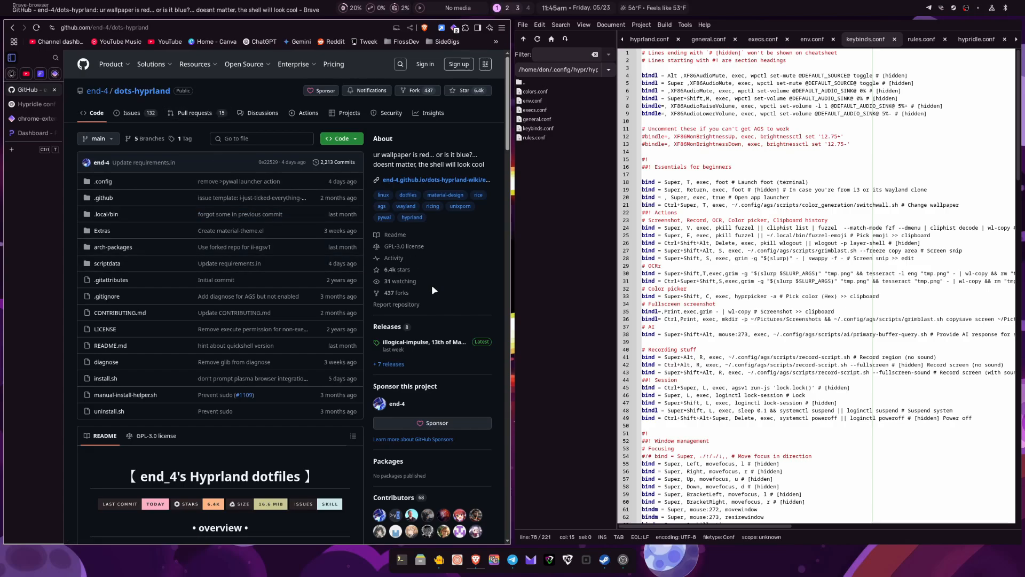
mouse_move(321, 295)
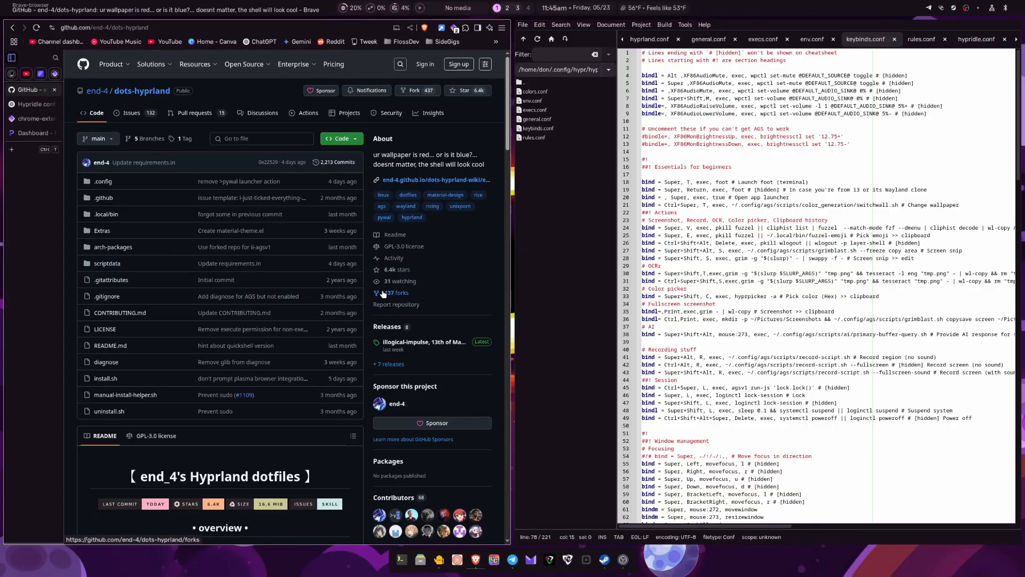
mouse_move(358, 316)
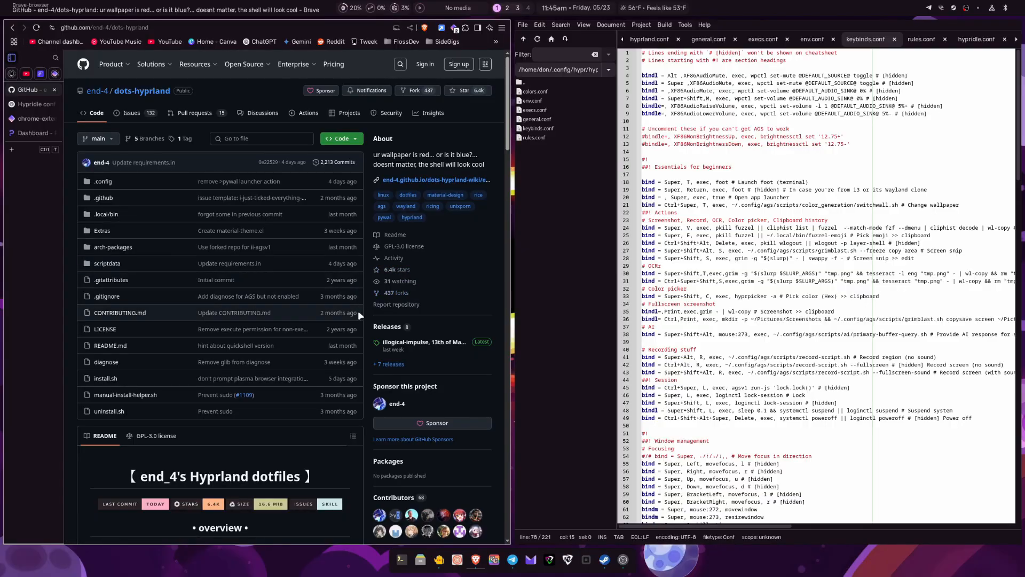
mouse_move(393, 255)
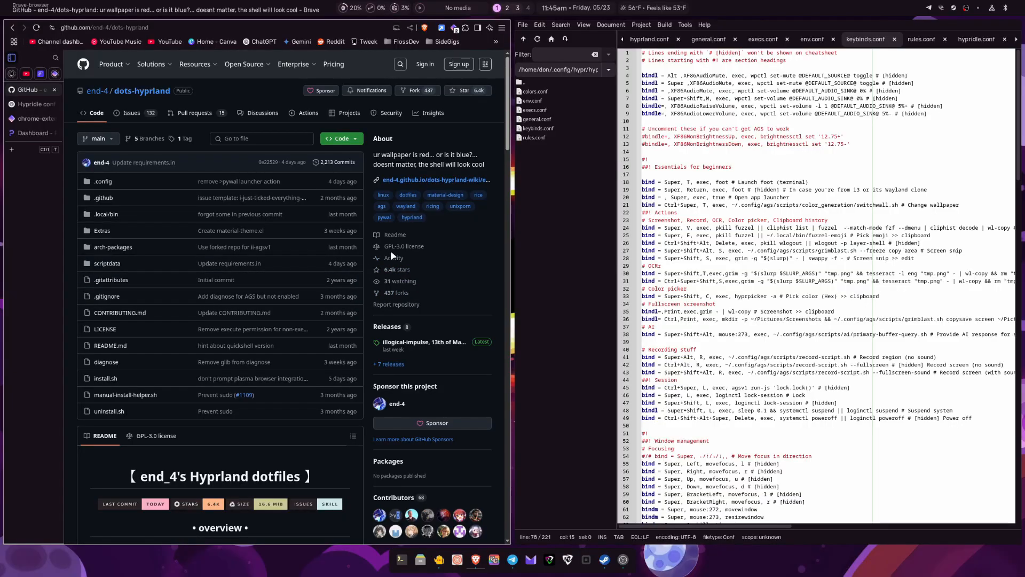